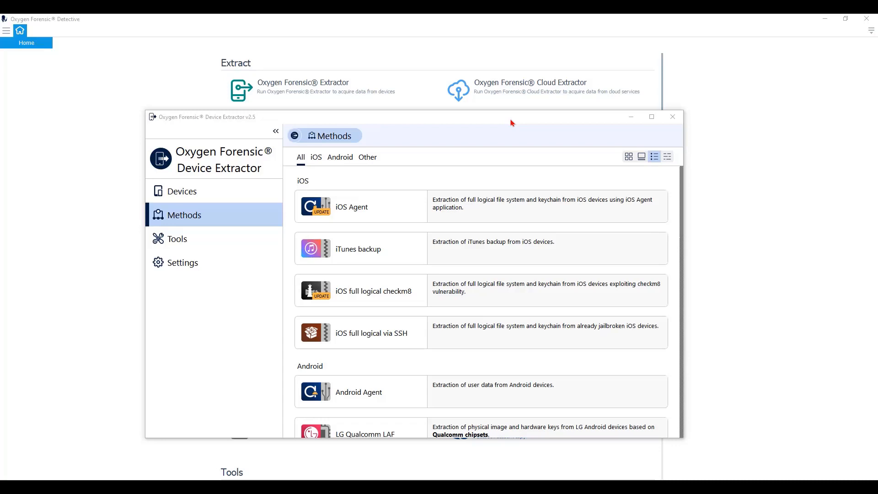
mouse_move(425, 222)
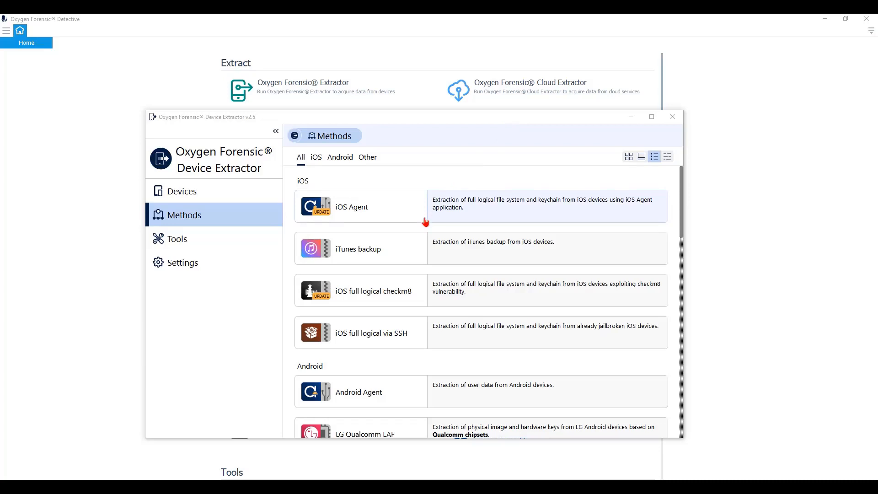
Step: Start an iOS Agent acquisition to detect and prepare the connected iPhone 8
left_click(352, 206)
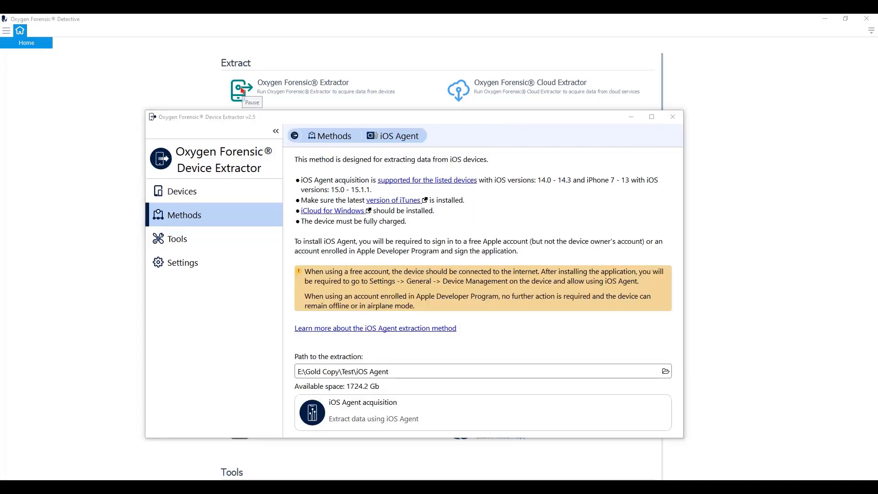
left_click(372, 413)
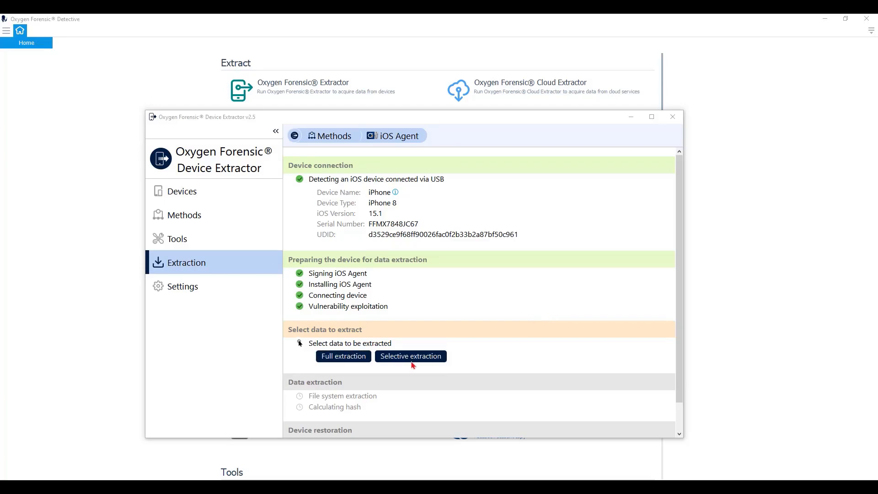
Step: Choose selective extraction and browse the list of system applications
left_click(344, 356)
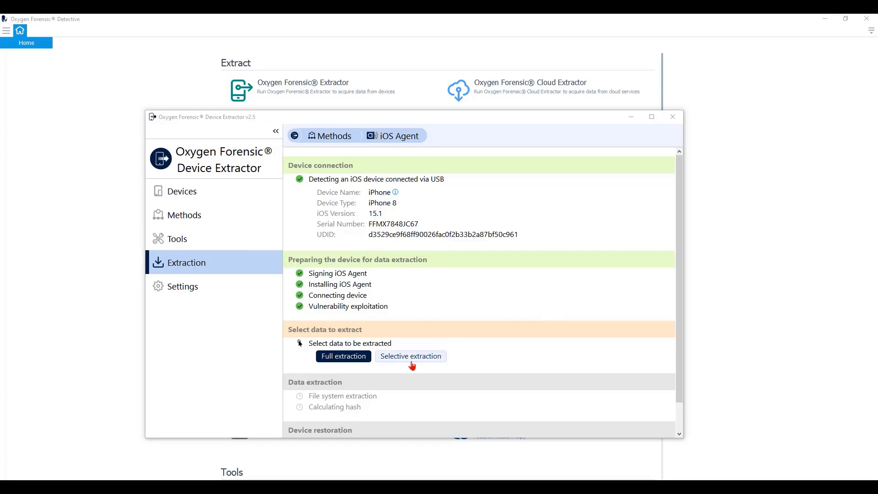
left_click(411, 356)
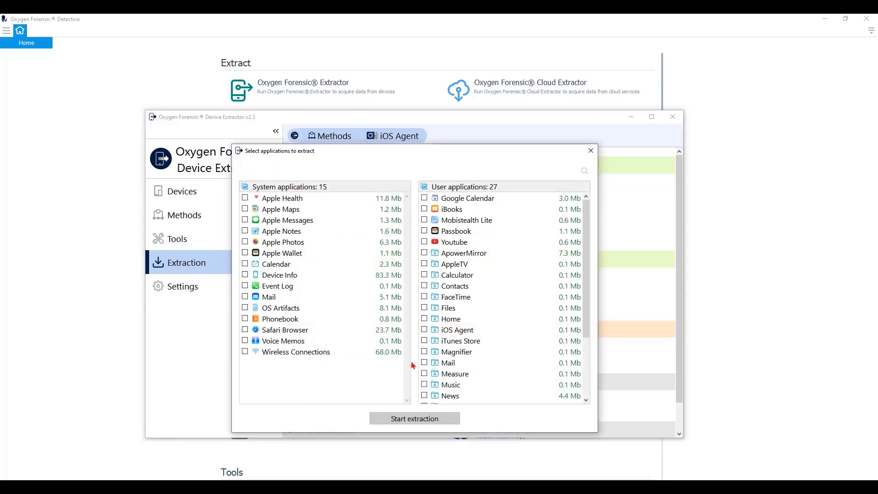
mouse_move(389, 222)
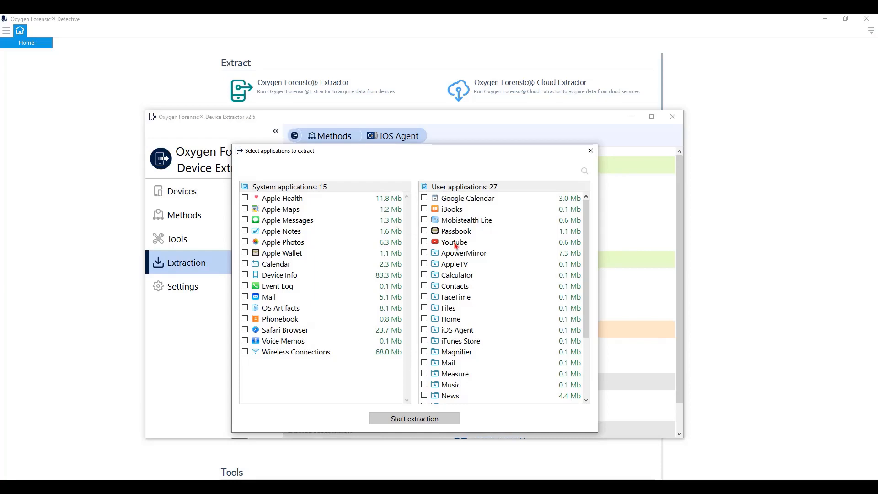
scroll("down", 3)
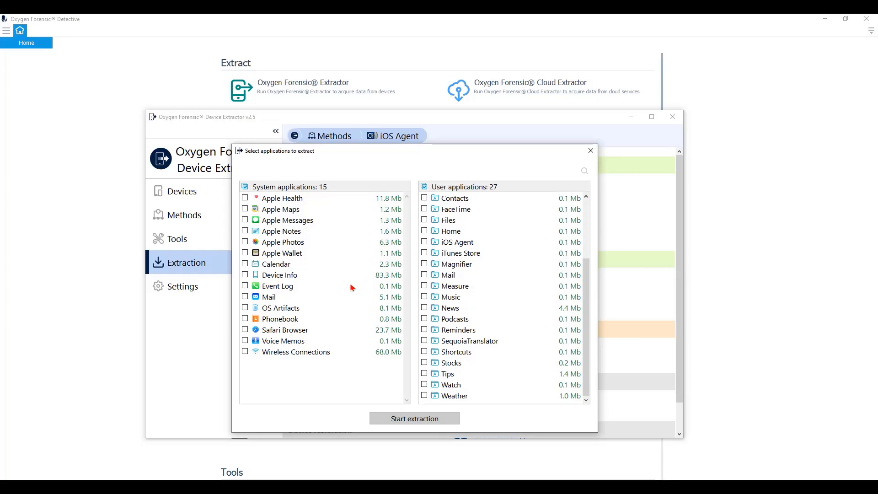
mouse_move(452, 280)
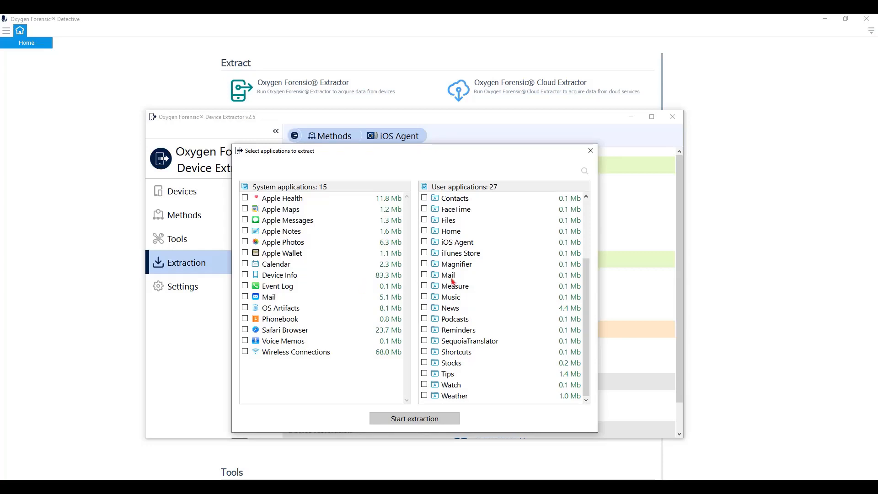
scroll("up", 3)
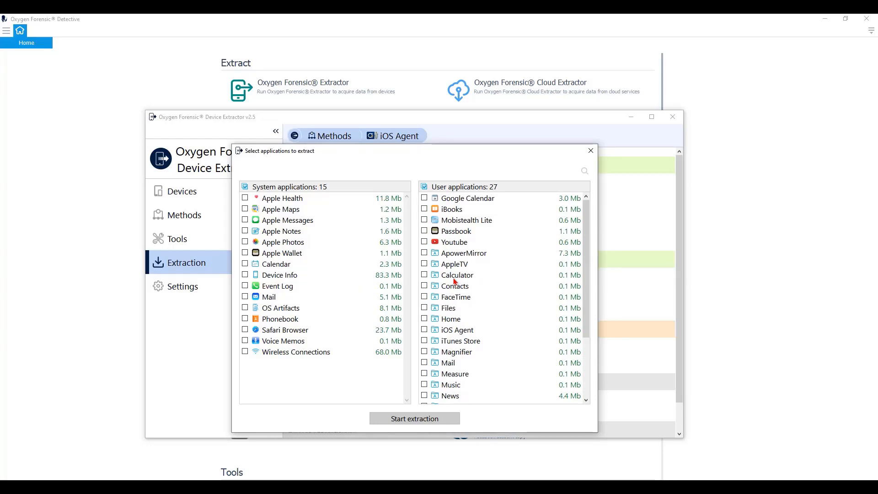
mouse_move(276, 224)
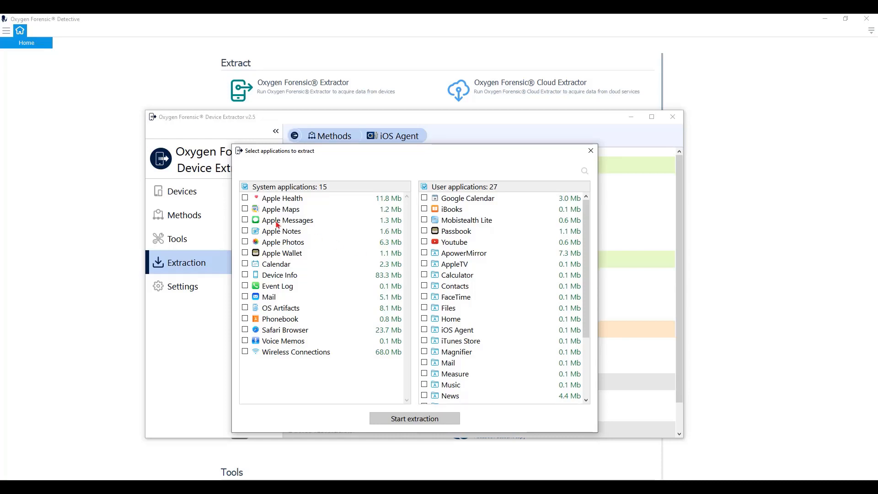
Step: Tick Apple Wallet, Calendar and Apple Messages for extraction
left_click(282, 253)
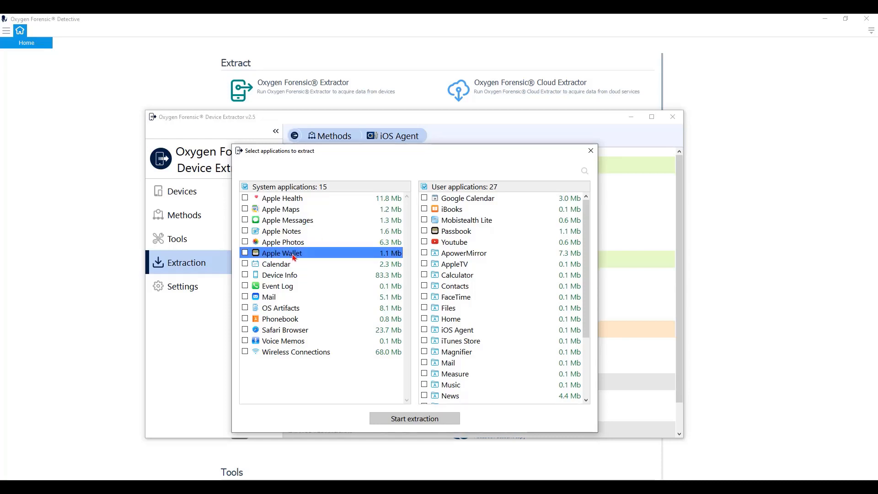
left_click(276, 264)
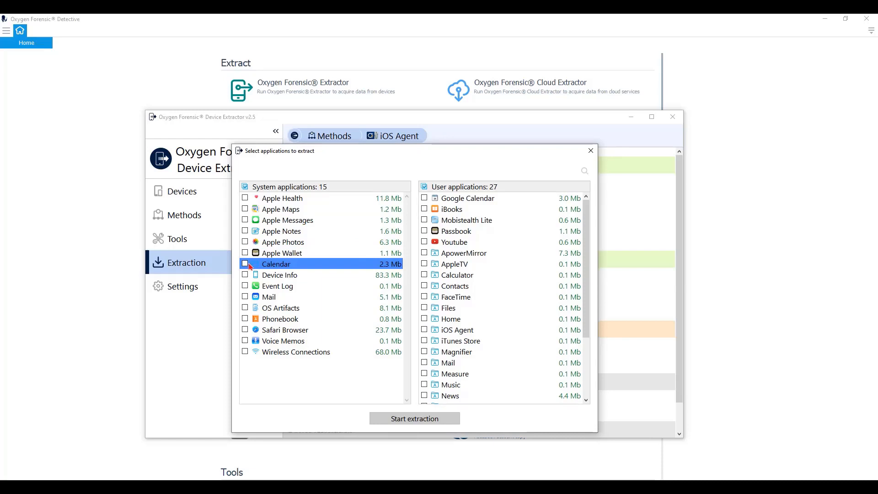
left_click(245, 263)
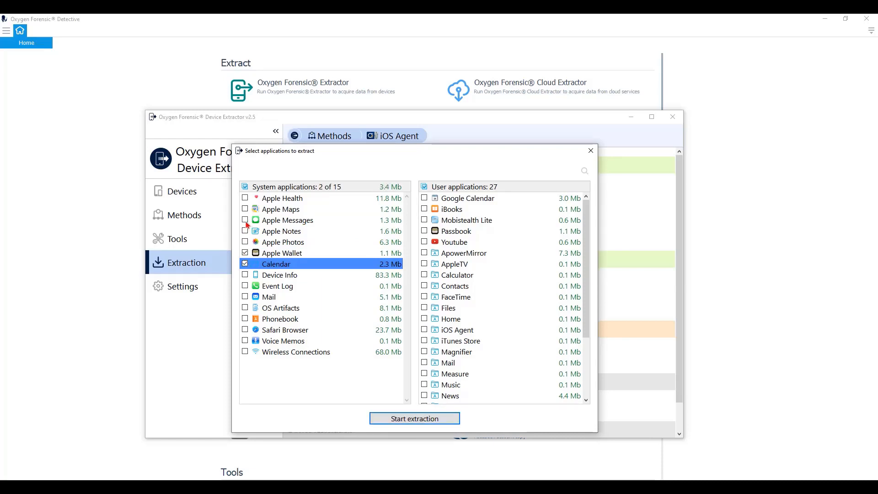
left_click(245, 219)
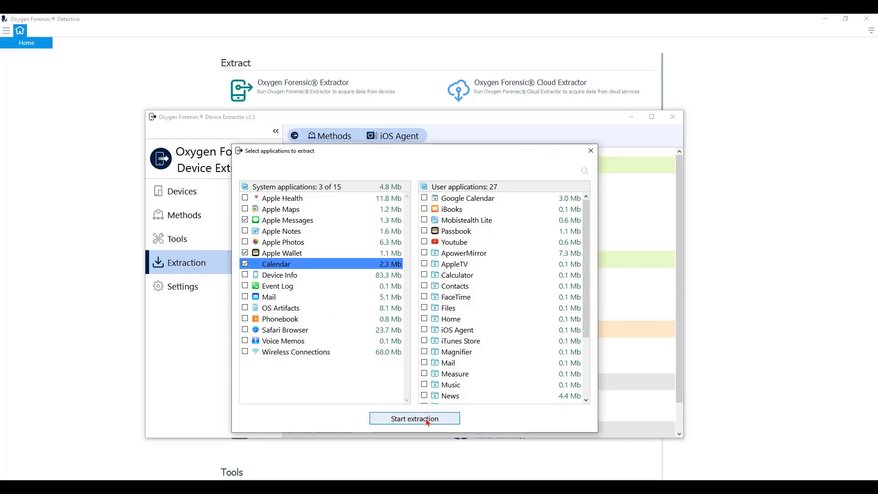
scroll("down", 3)
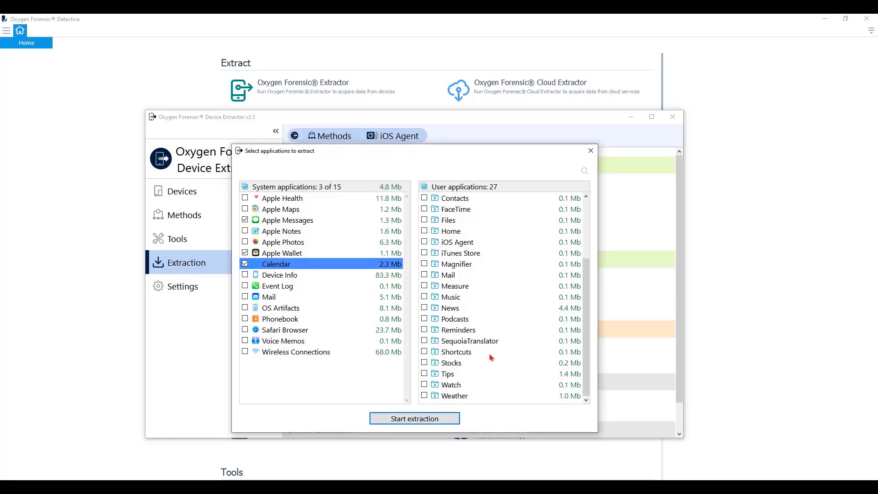
Step: Run the iOS extraction, then start an Android Agent USB extraction of the Samsung SM-G960U1
left_click(414, 418)
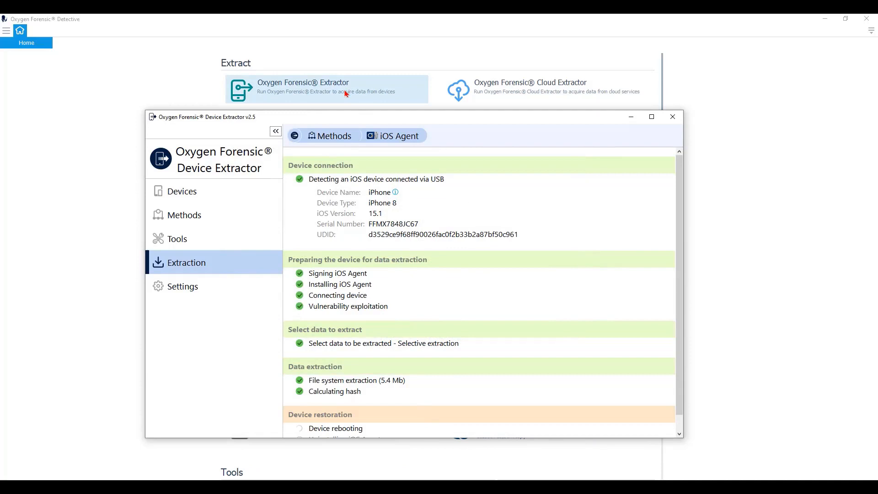
left_click(331, 135)
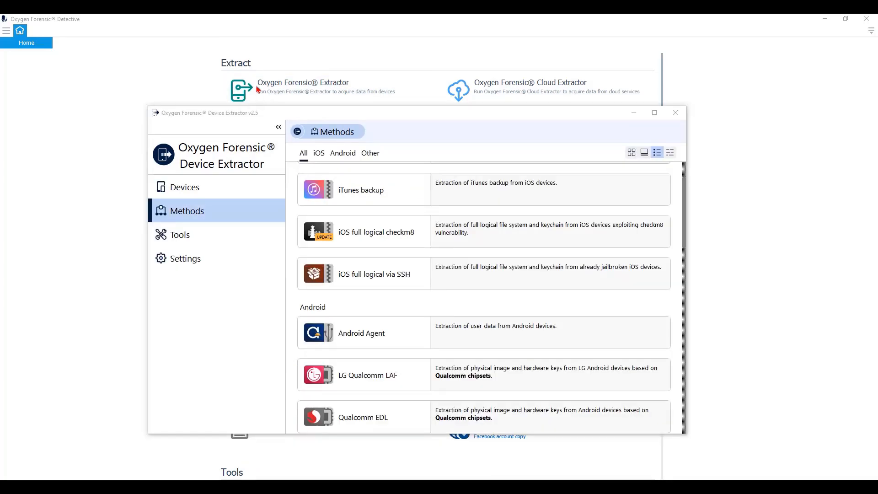
mouse_move(406, 334)
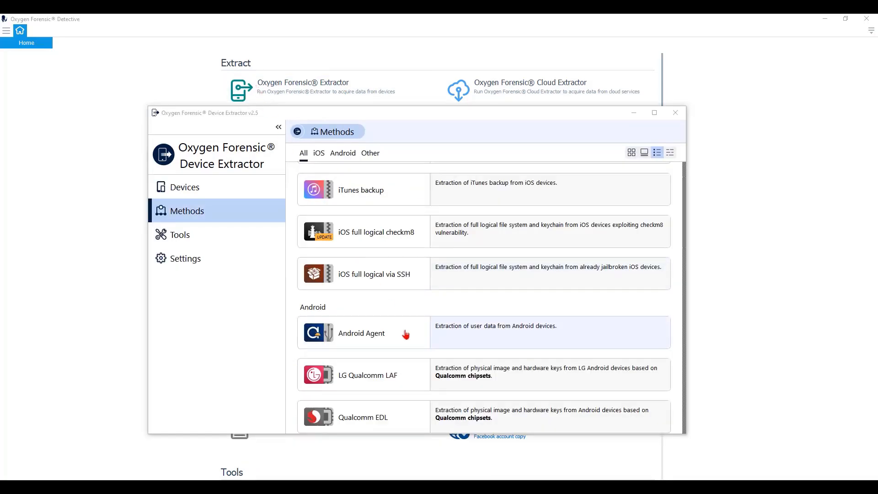
left_click(362, 332)
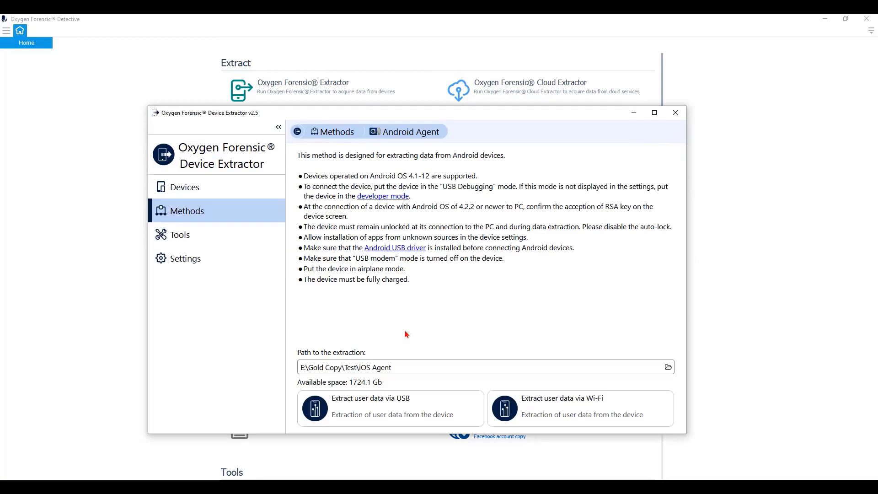
mouse_move(546, 365)
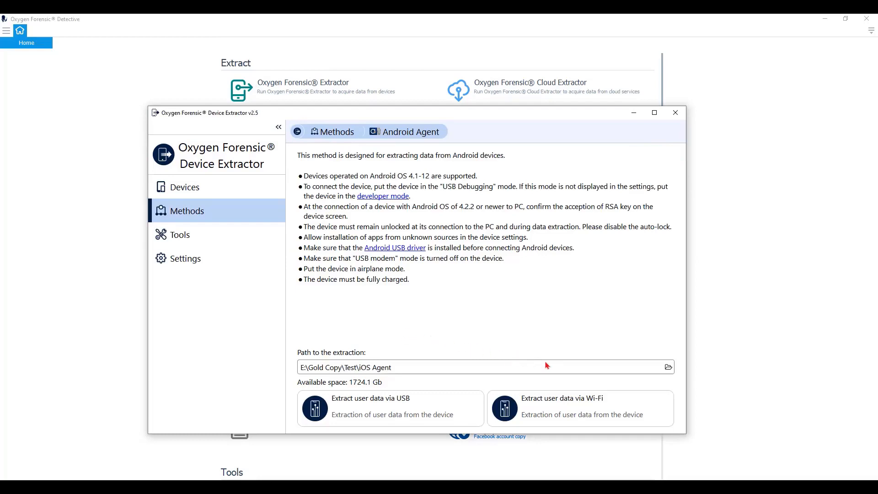
mouse_move(642, 354)
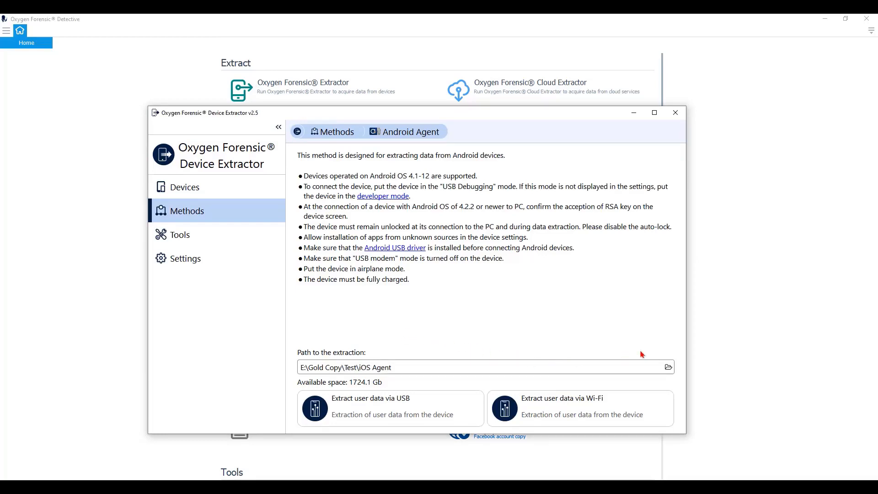
mouse_move(629, 346)
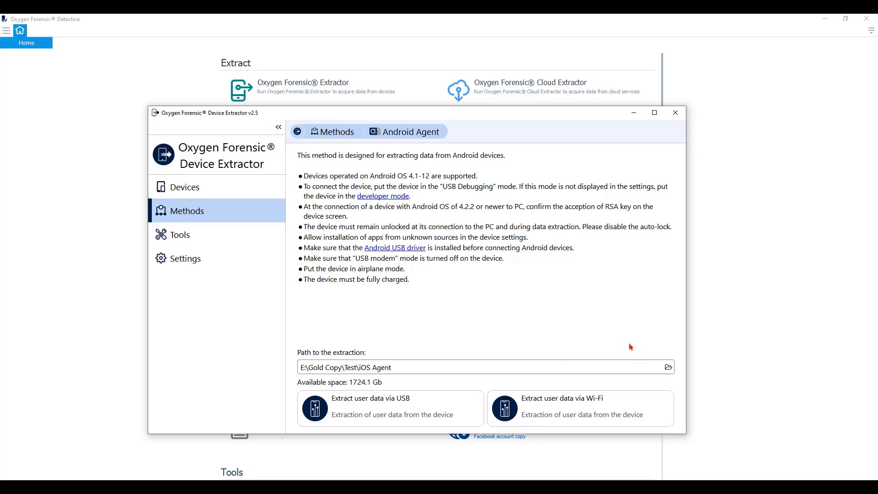
left_click(389, 407)
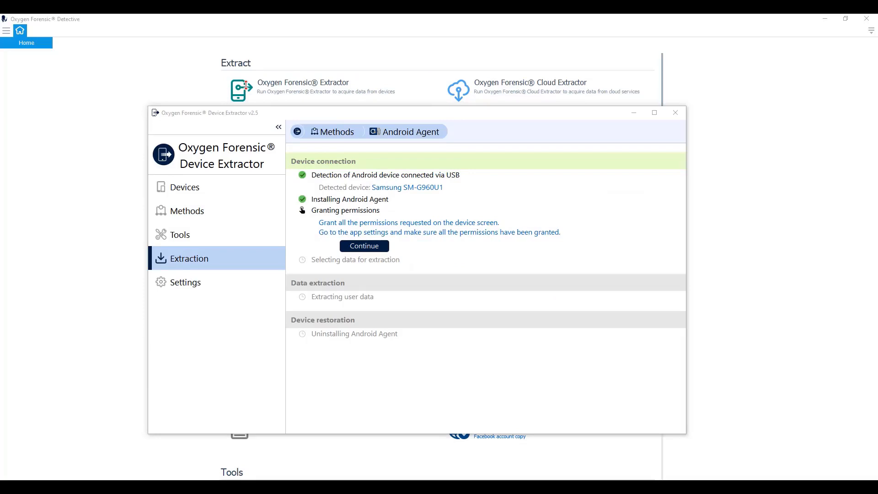
mouse_move(439, 191)
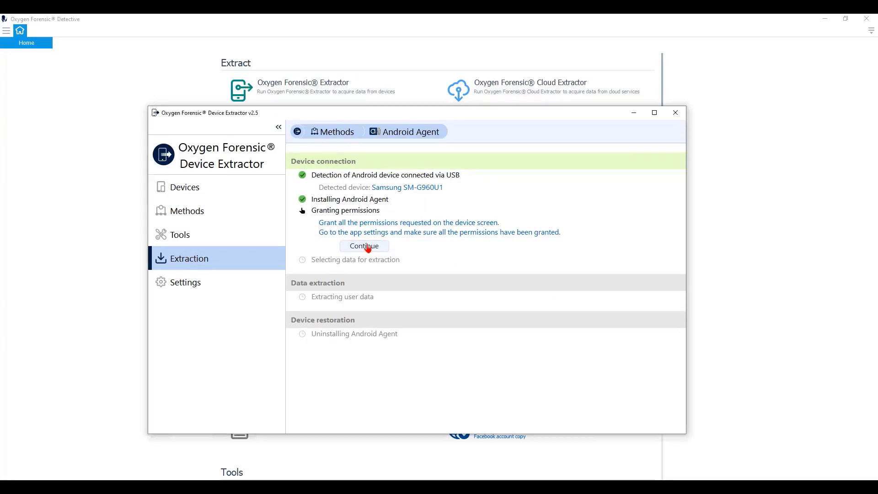
Step: Continue after permissions are granted and open the list of data types to extract
left_click(363, 247)
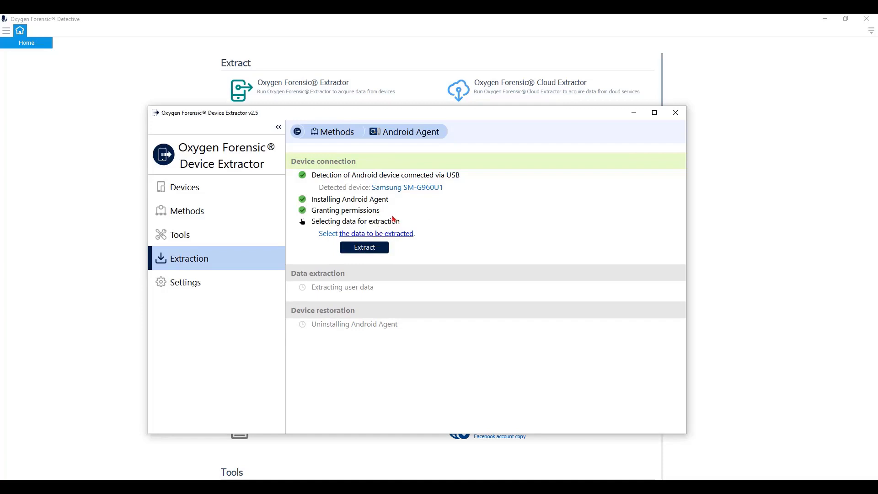
mouse_move(363, 251)
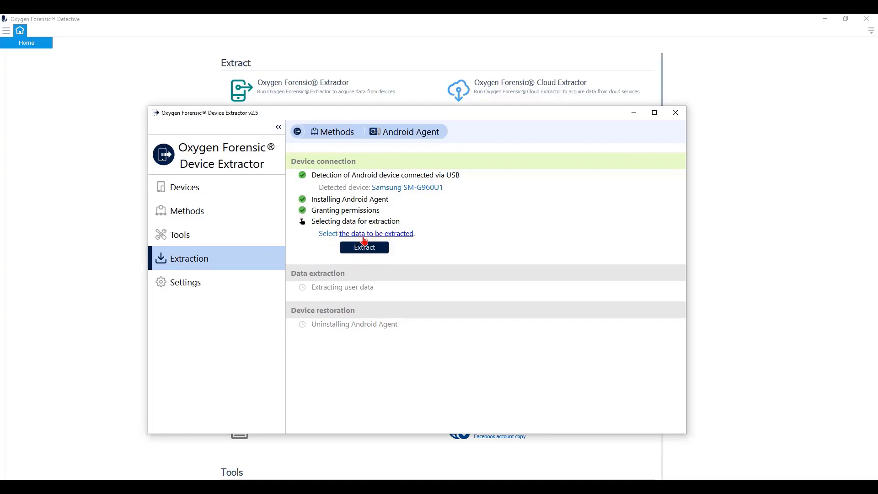
mouse_move(374, 239)
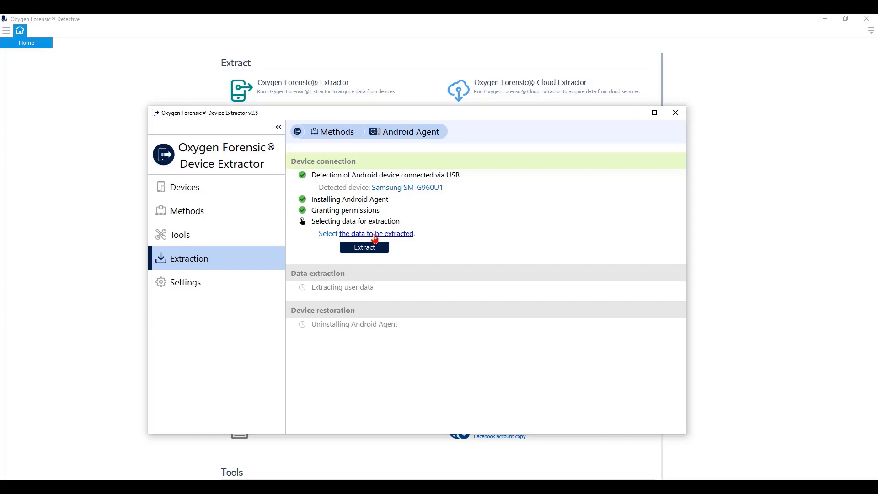
left_click(375, 234)
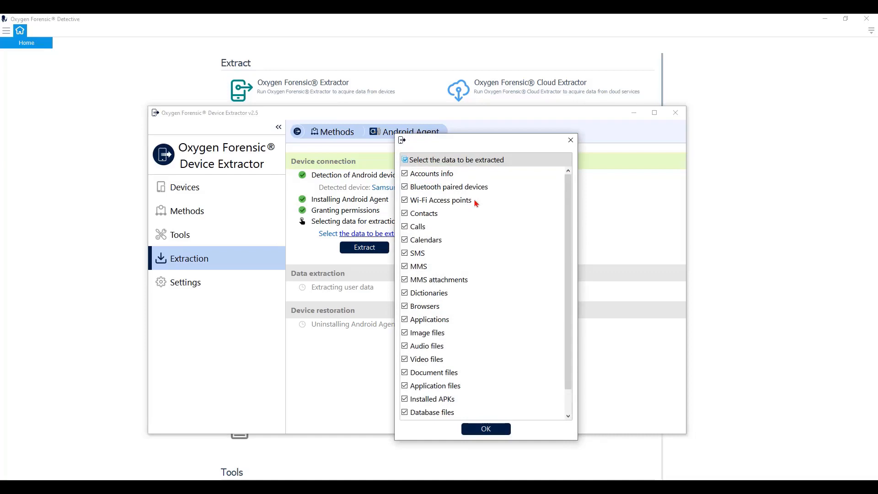
scroll("down", 3)
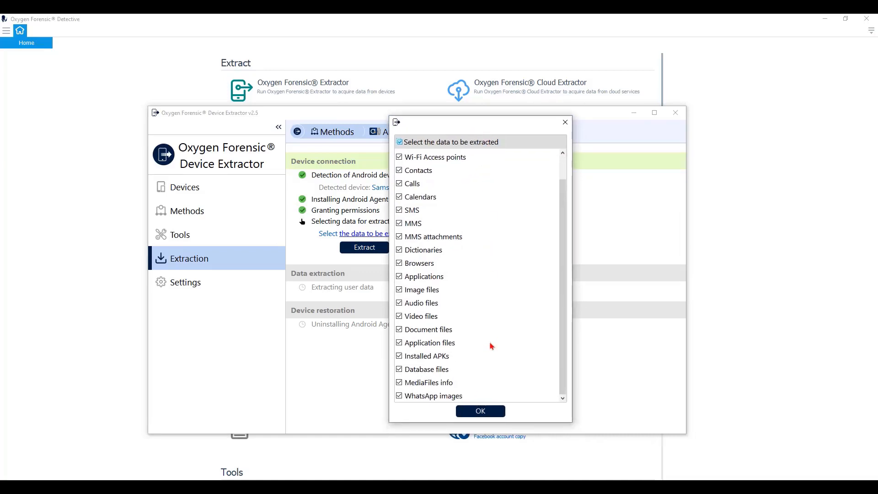
scroll("up", 3)
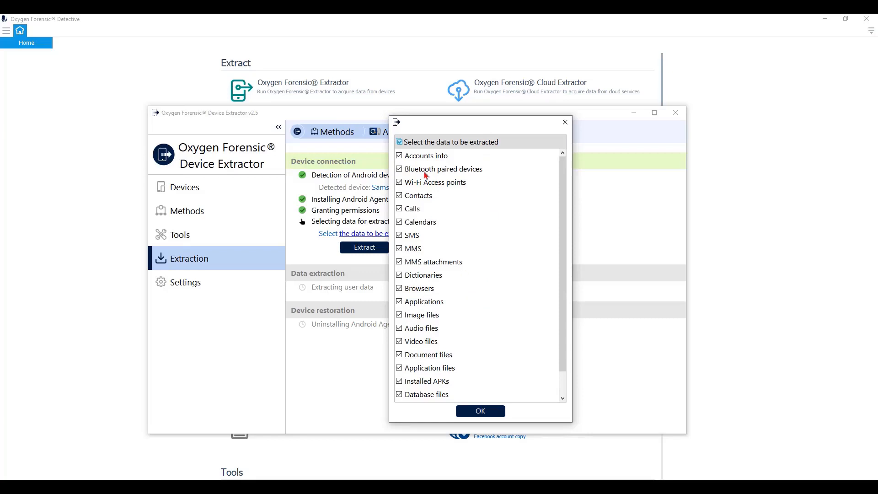
mouse_move(426, 180)
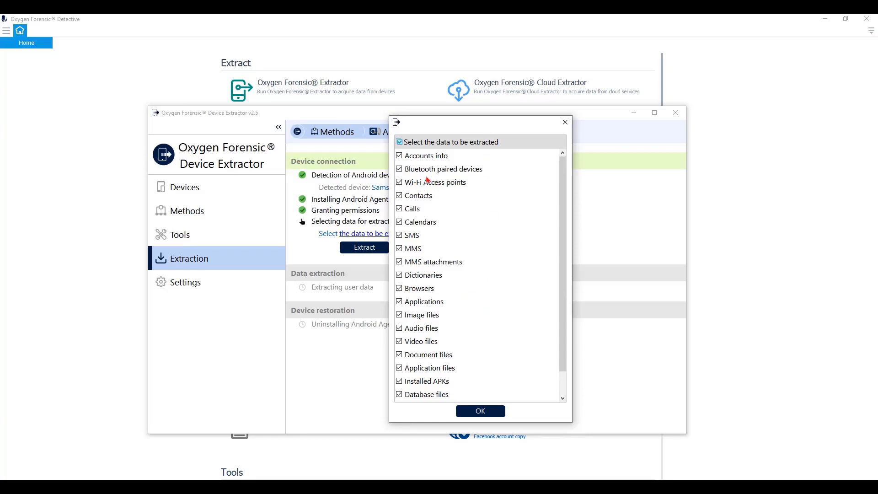
Step: Uncheck documents, application files, APKs, databases, media info and WhatsApp images, then confirm
scroll("down", 3)
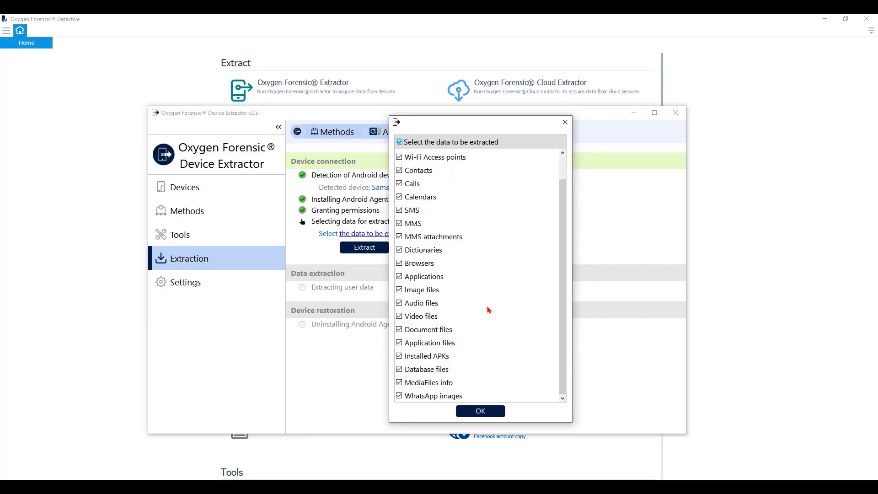
left_click(399, 369)
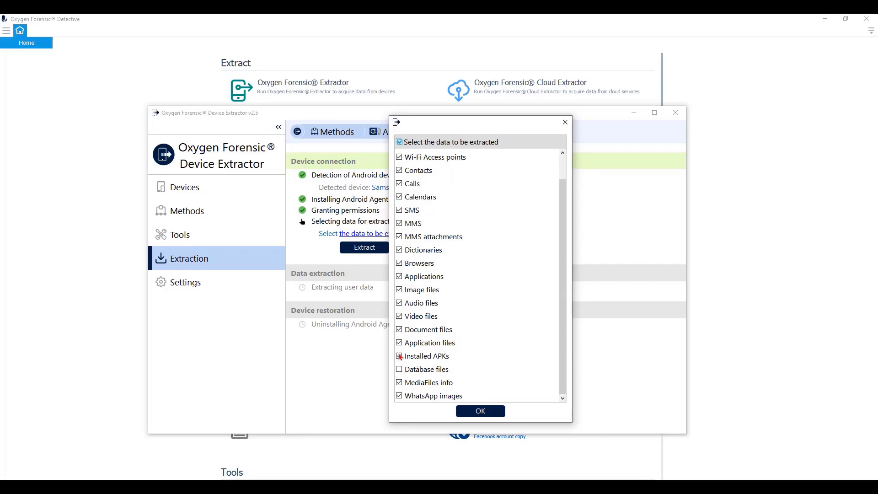
left_click(399, 342)
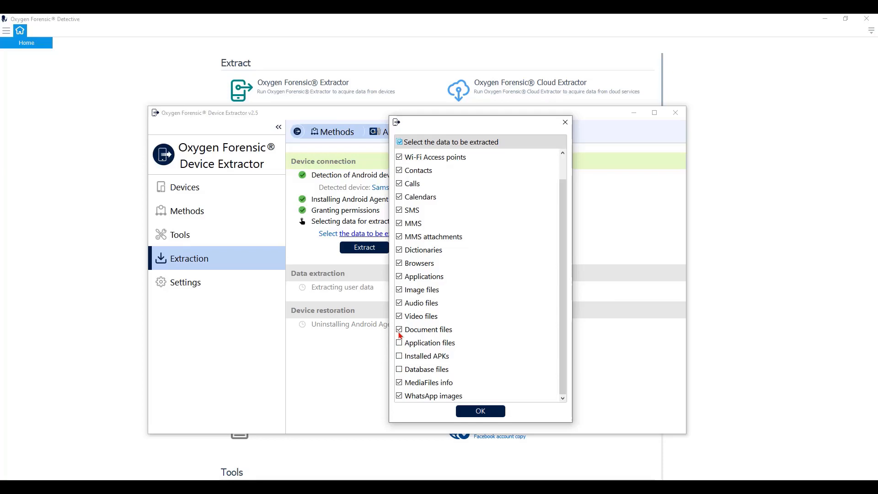
left_click(398, 329)
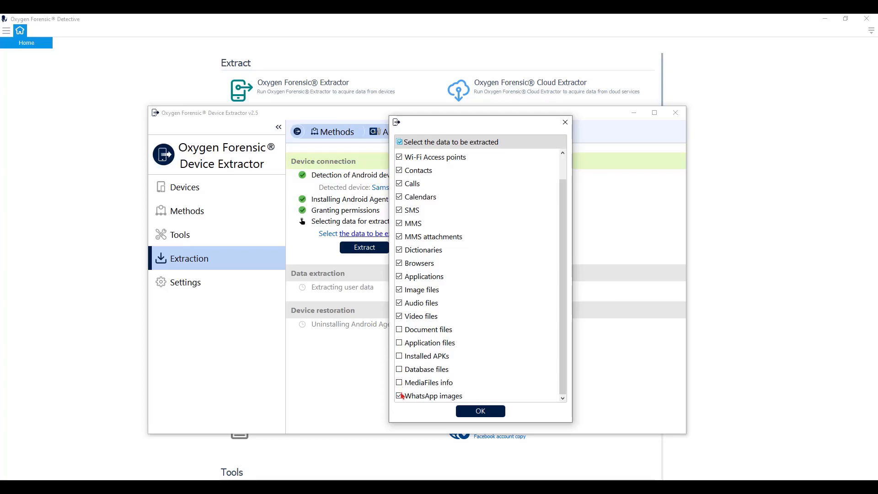
left_click(398, 396)
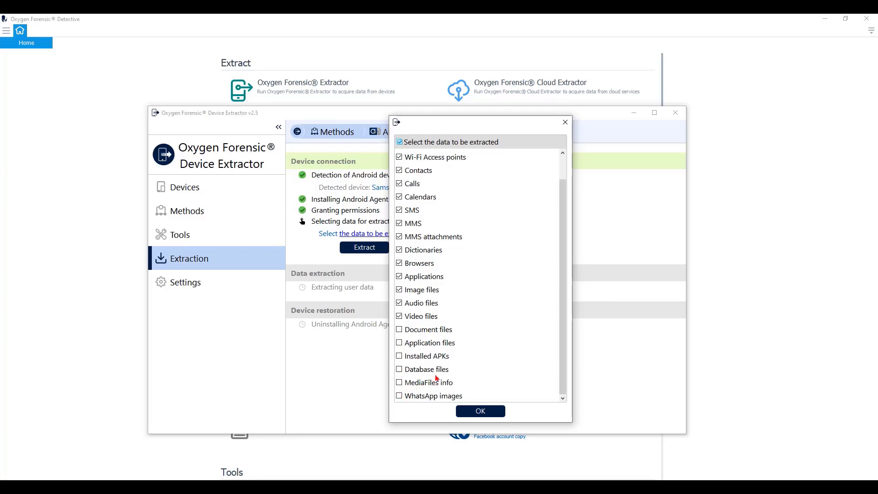
mouse_move(463, 364)
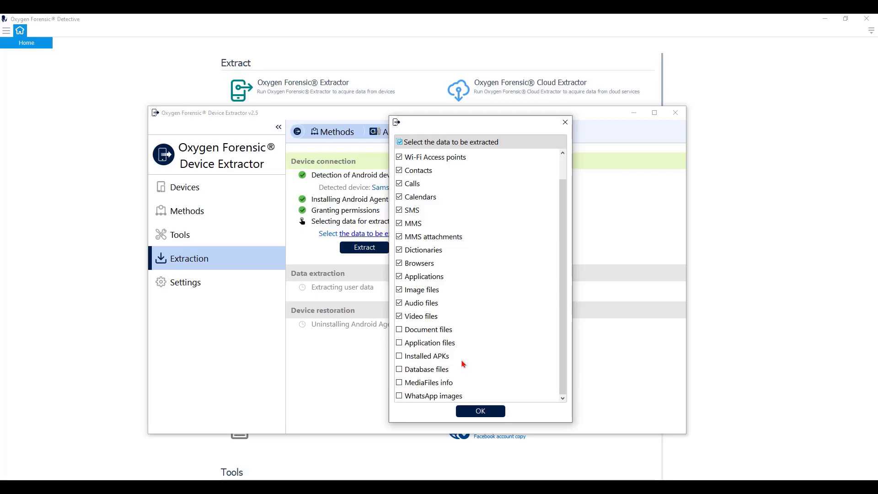
left_click(480, 411)
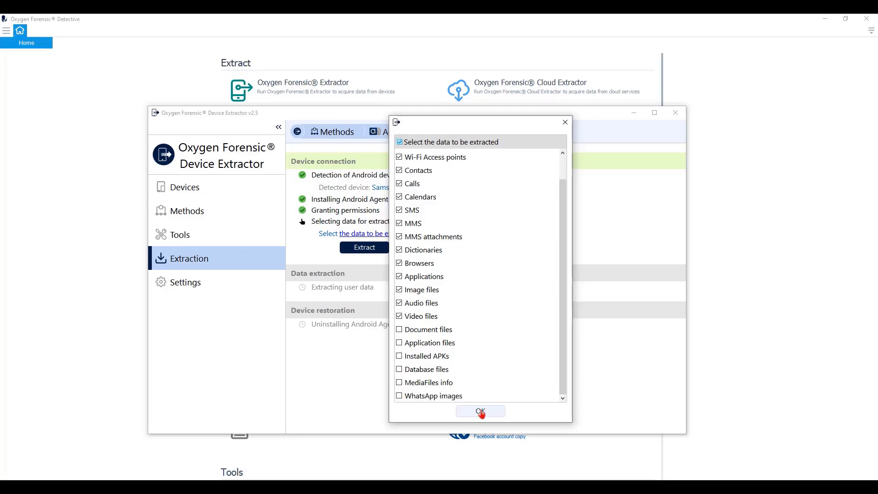
left_click(479, 411)
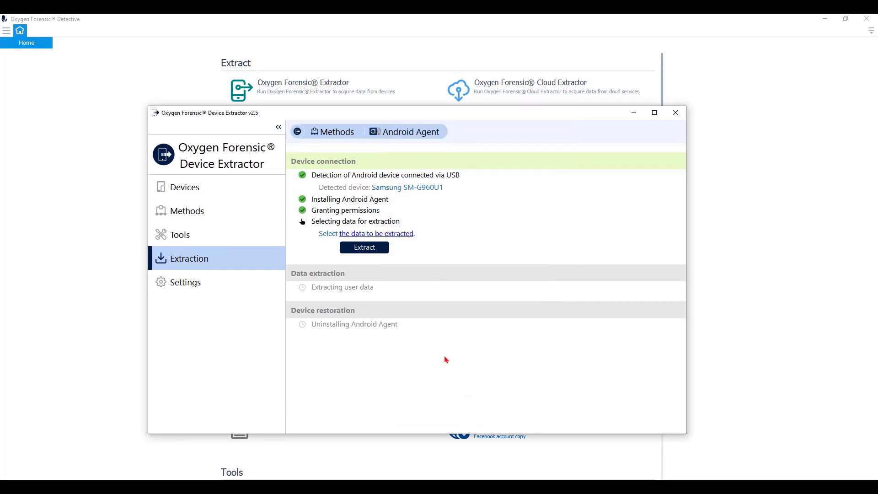
Step: Run the Android extraction, close Device Extractor and open the Other Data case's extractions
left_click(364, 247)
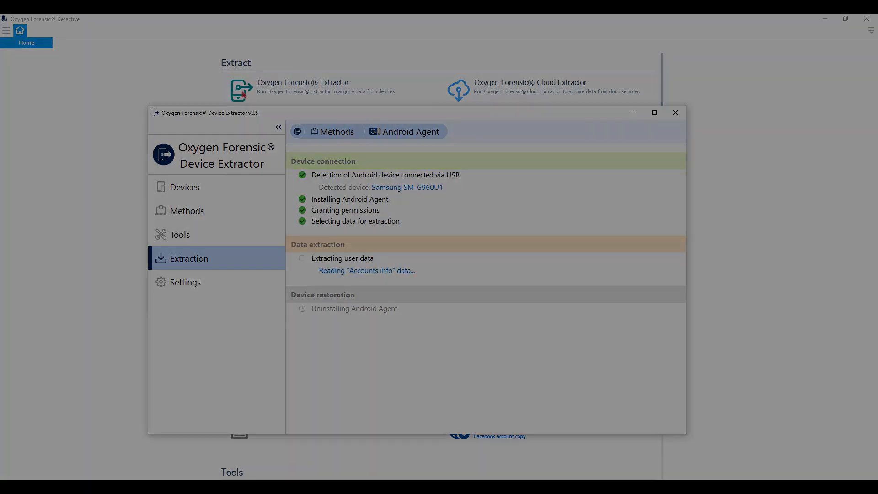
left_click(675, 112)
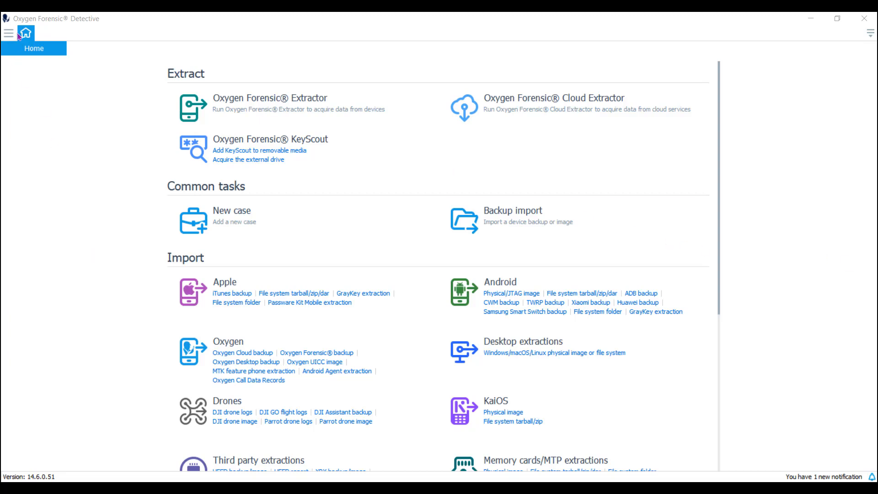
left_click(8, 33)
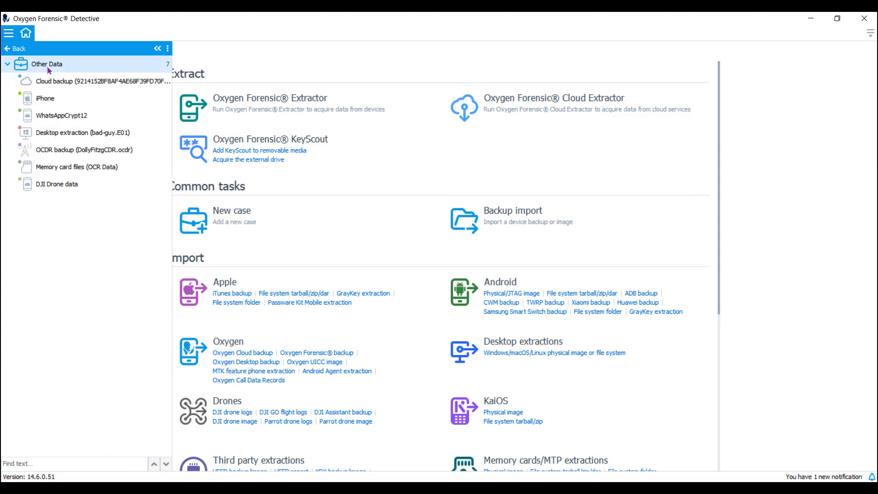
Step: Review the Cloud backup and Desktop extraction (bad-guy.E01) details in the case tree
left_click(100, 80)
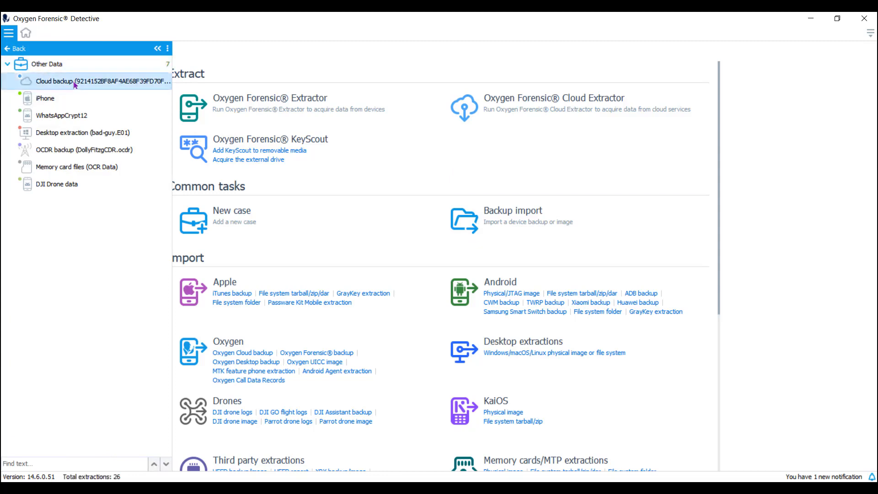
left_click(72, 80)
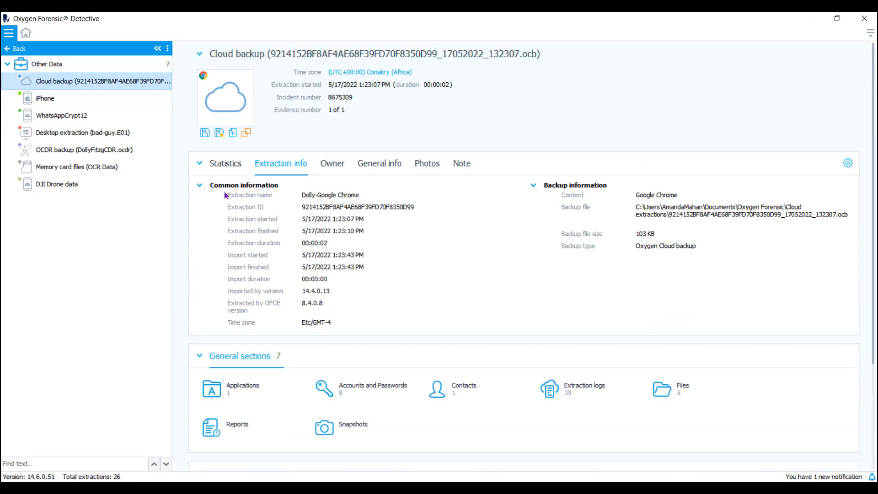
mouse_move(251, 178)
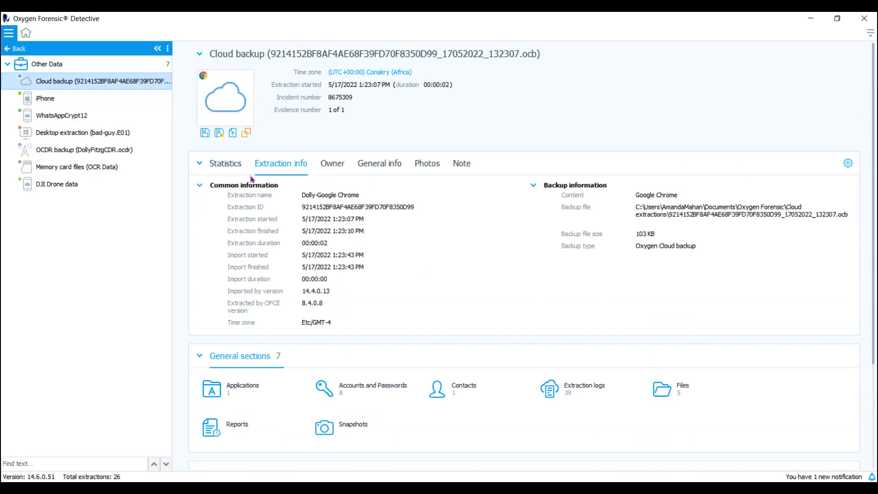
mouse_move(324, 122)
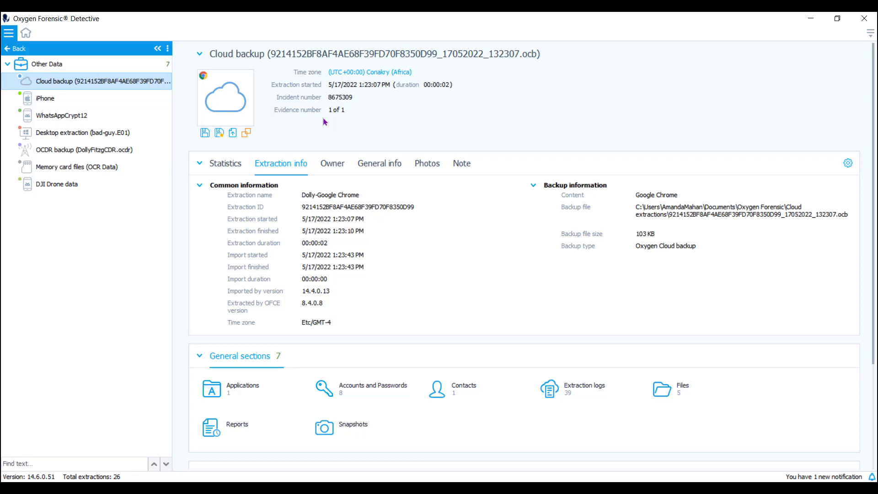
mouse_move(117, 115)
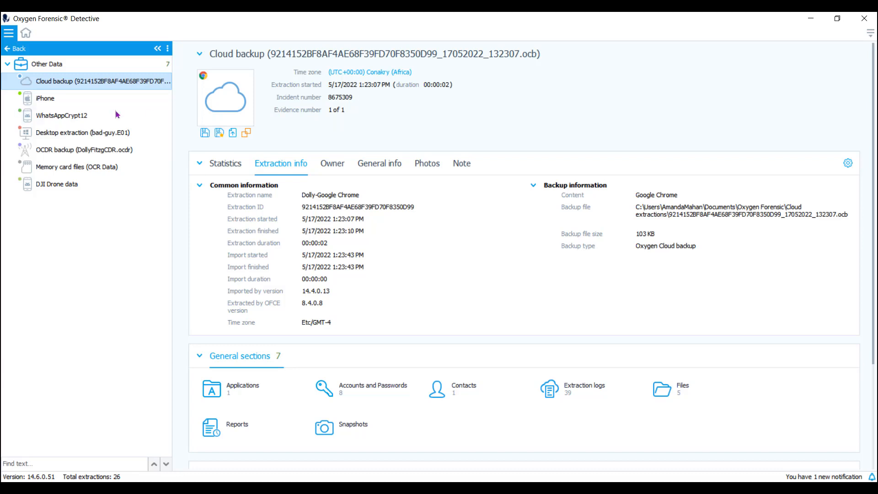
left_click(84, 133)
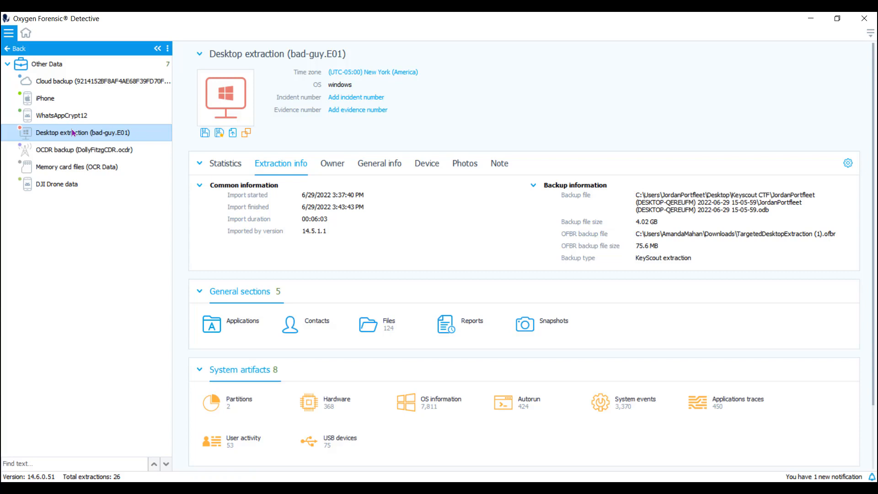
left_click(72, 80)
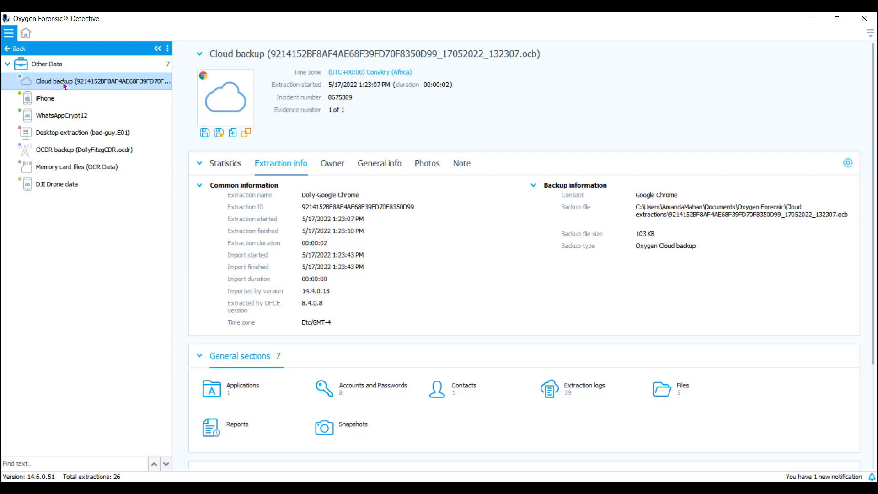
left_click(44, 98)
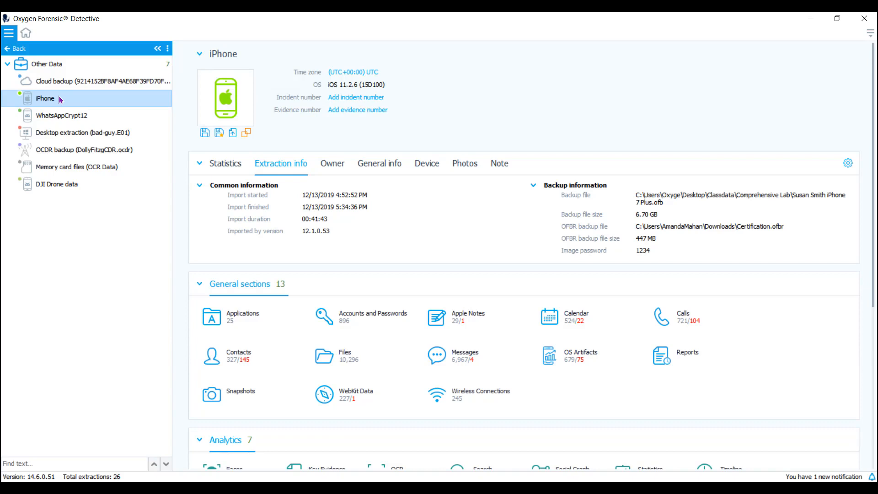
left_click(62, 115)
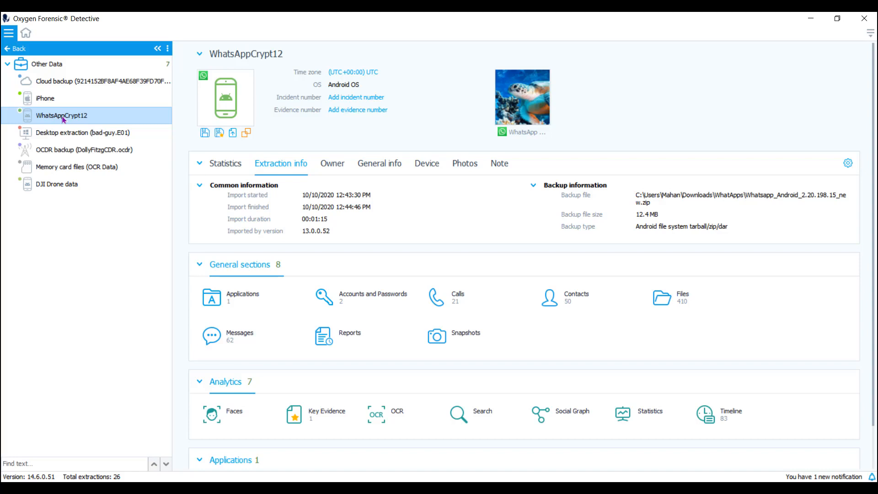
mouse_move(70, 150)
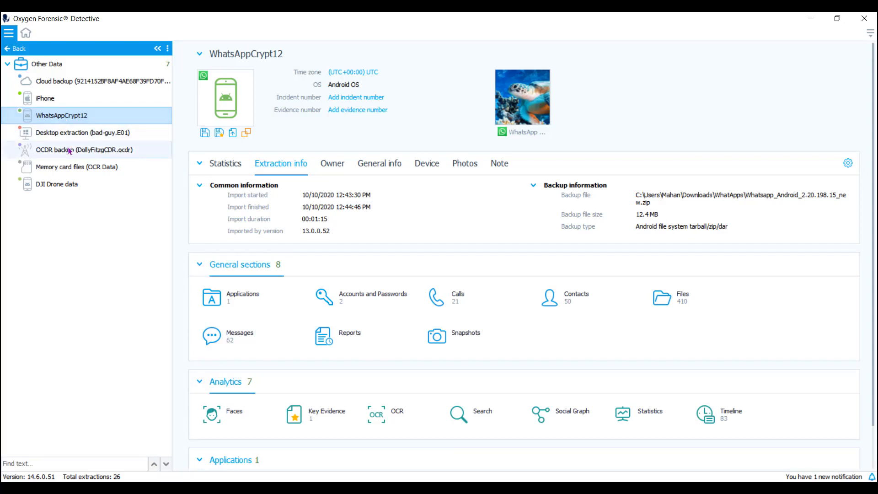
left_click(87, 149)
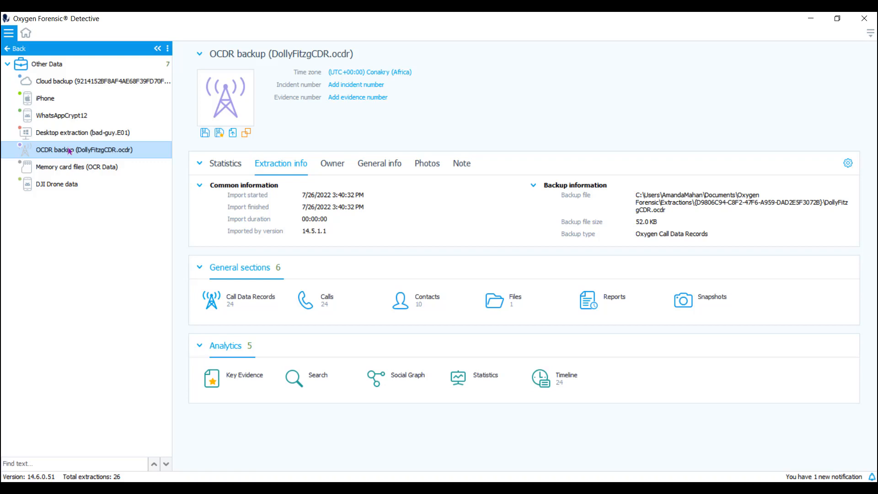
mouse_move(250, 297)
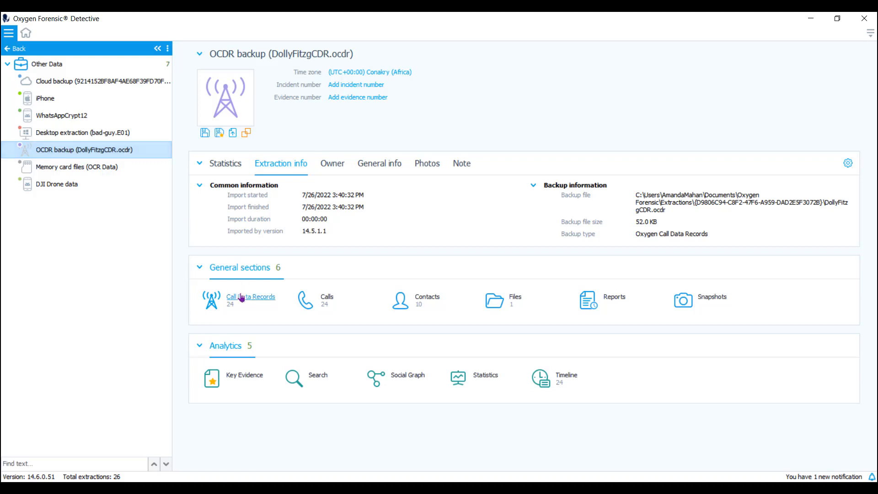
mouse_move(250, 297)
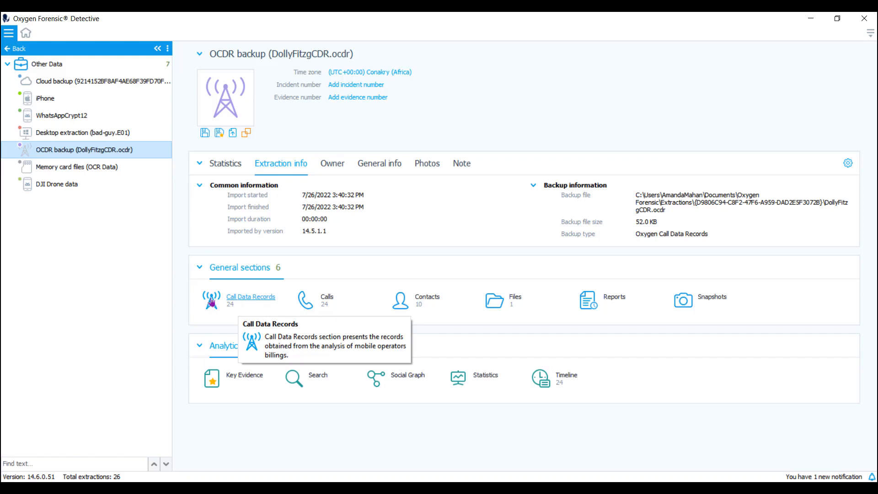
Step: View the Call Data Records section, then the DJI Drone data extraction overview
left_click(77, 167)
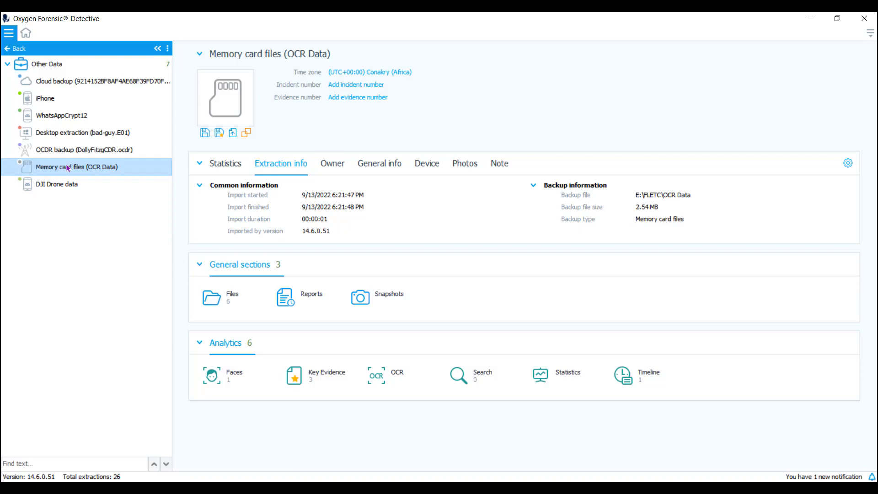
left_click(57, 184)
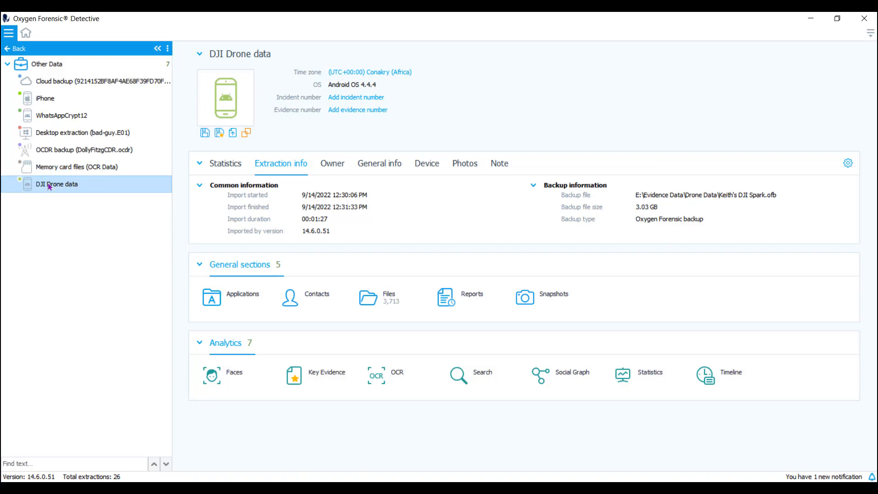
mouse_move(33, 39)
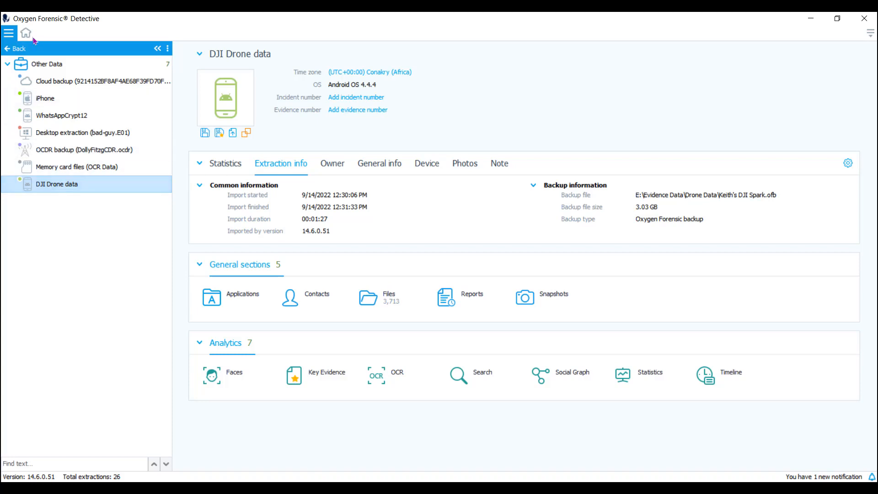
Step: Return to the Oxygen Forensic Detective Home page from the toolbar
left_click(26, 33)
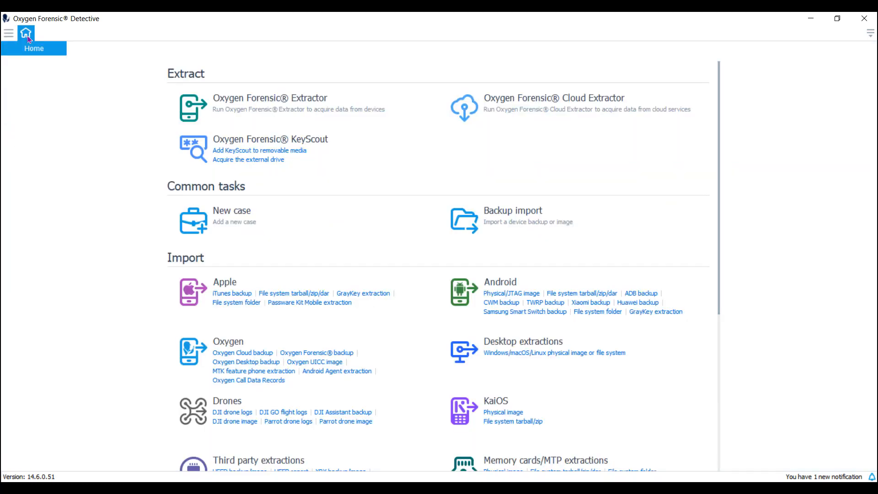
mouse_move(528, 98)
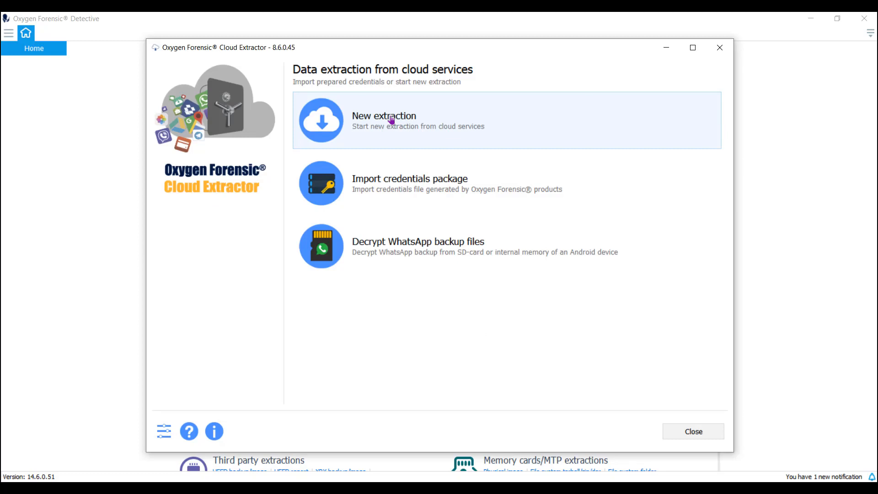
Step: Start a new cloud extraction with owner name 'Other' and maximize the window
left_click(383, 115)
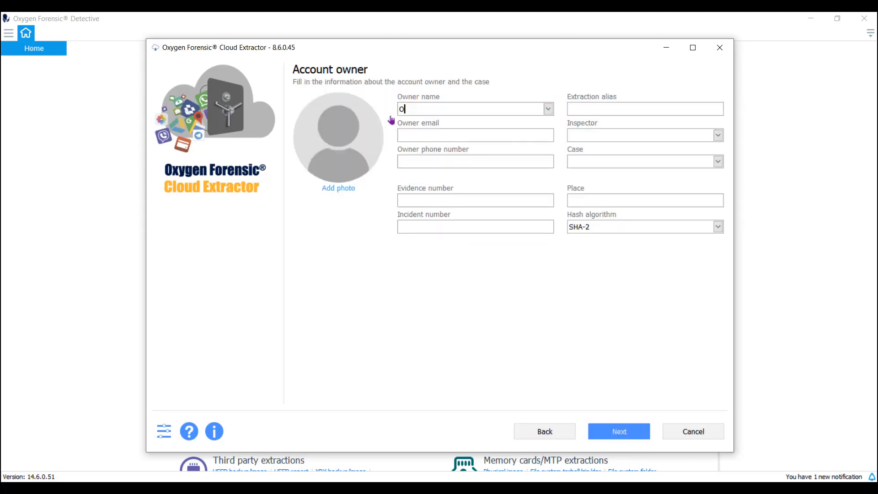
type("ther")
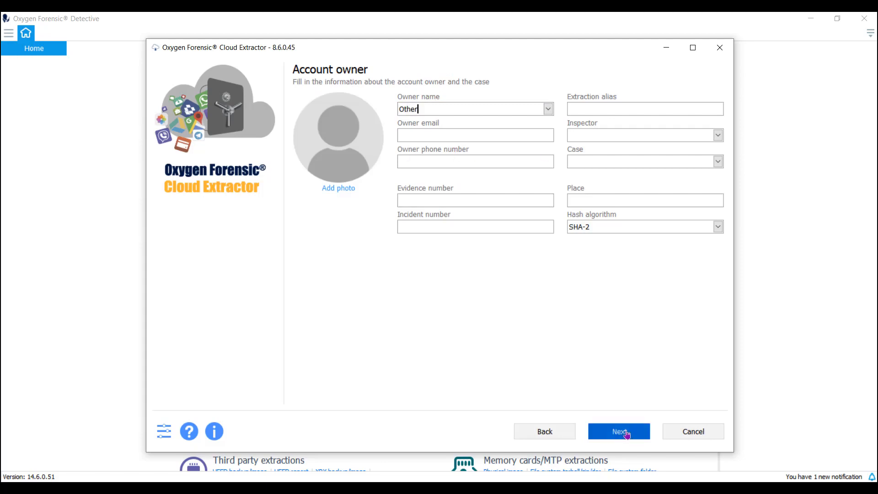
left_click(618, 432)
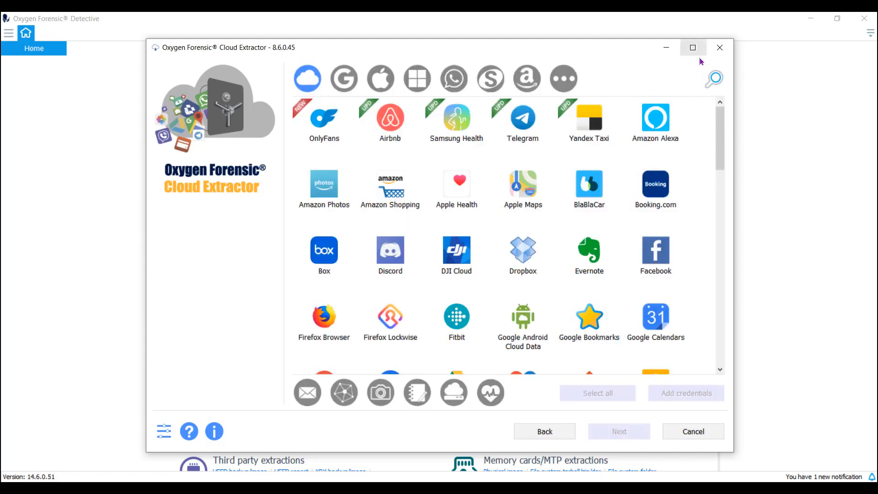
left_click(692, 47)
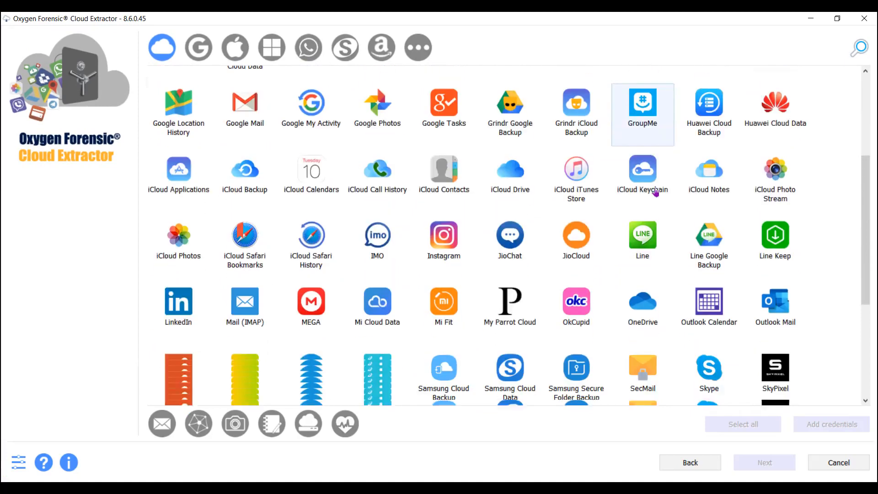
Step: Browse the Google and Apple cloud service lists, then close Cloud Extractor
scroll("down", 3)
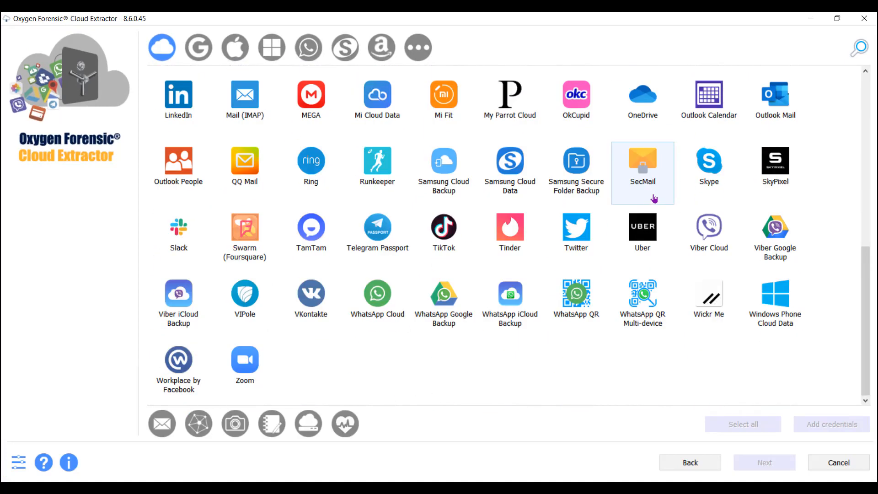
left_click(198, 47)
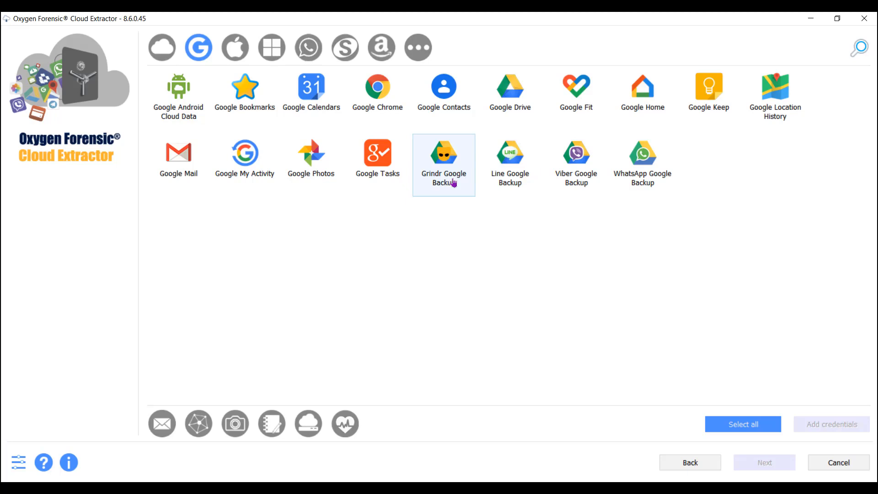
left_click(234, 47)
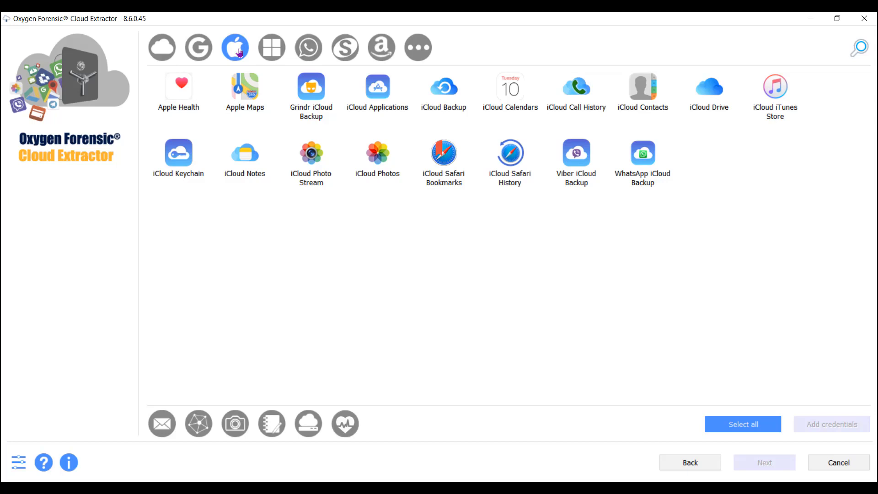
left_click(444, 93)
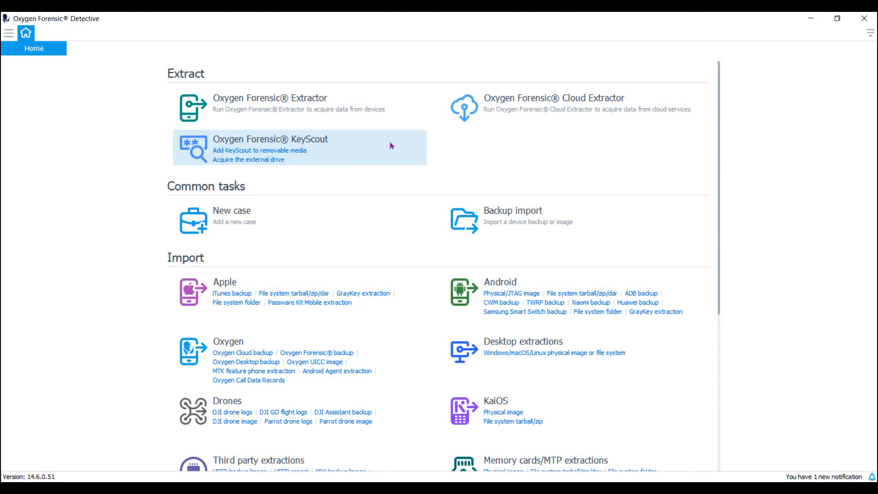
mouse_move(262, 140)
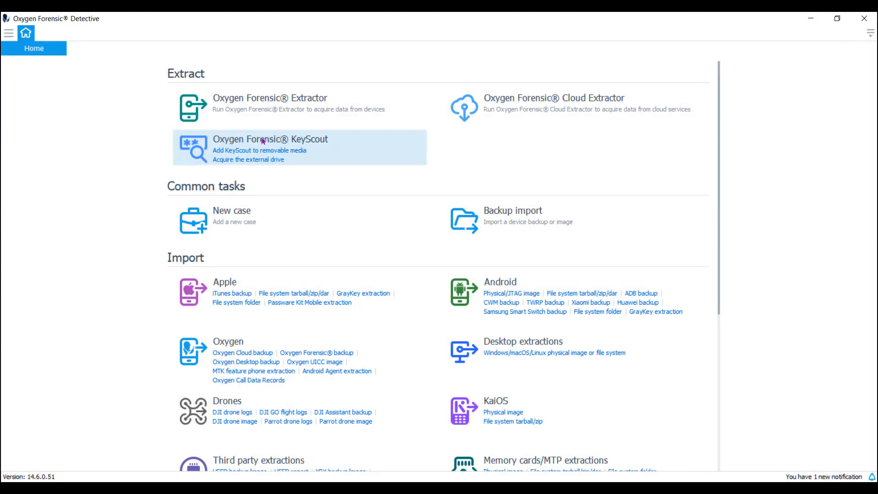
mouse_move(240, 147)
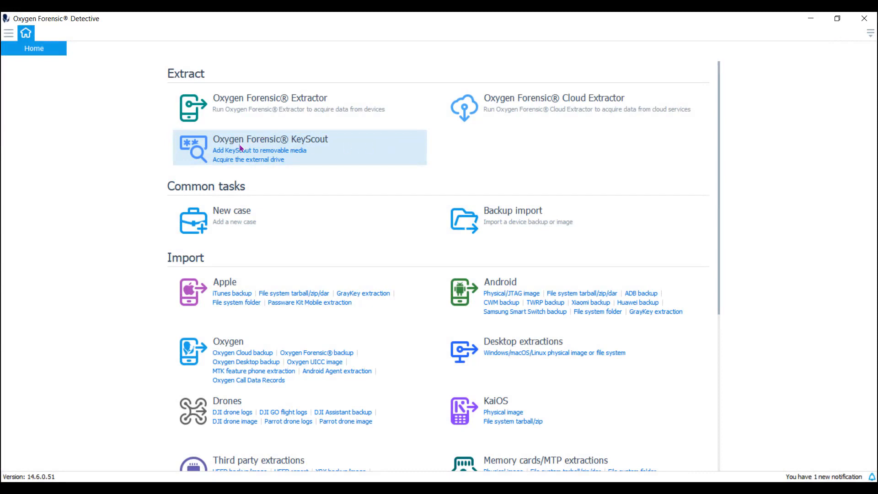
mouse_move(259, 150)
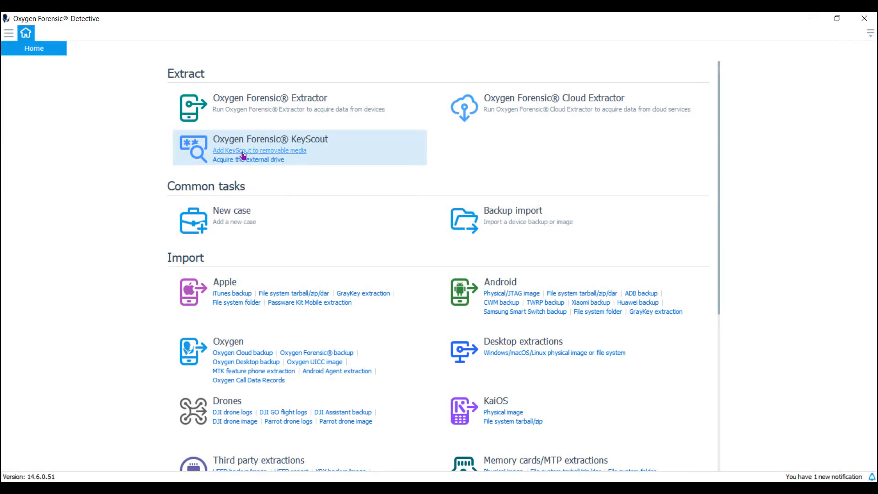
mouse_move(243, 155)
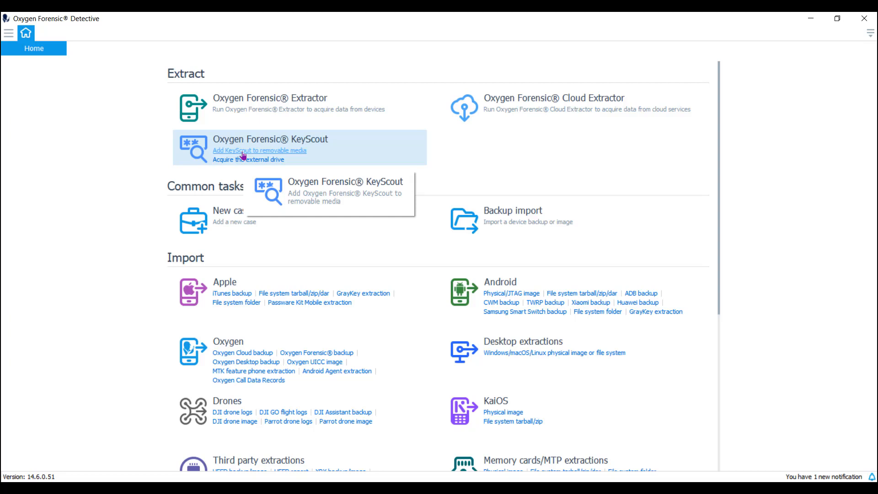
mouse_move(284, 156)
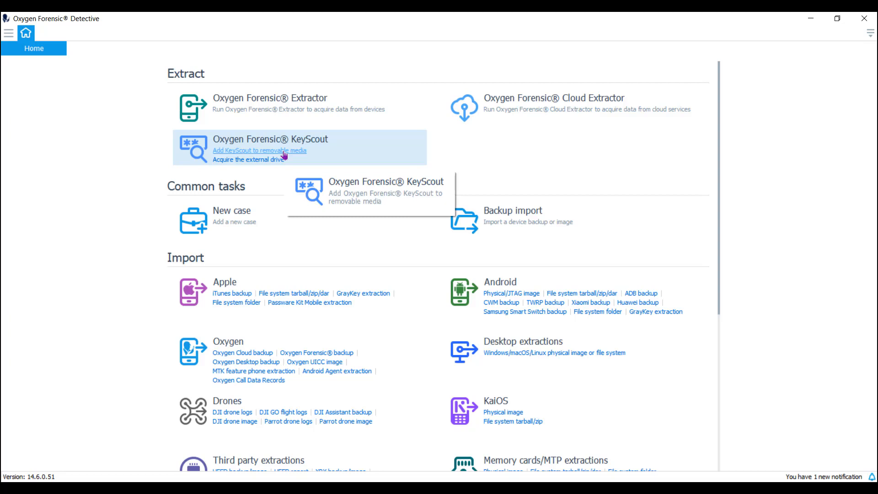
mouse_move(379, 190)
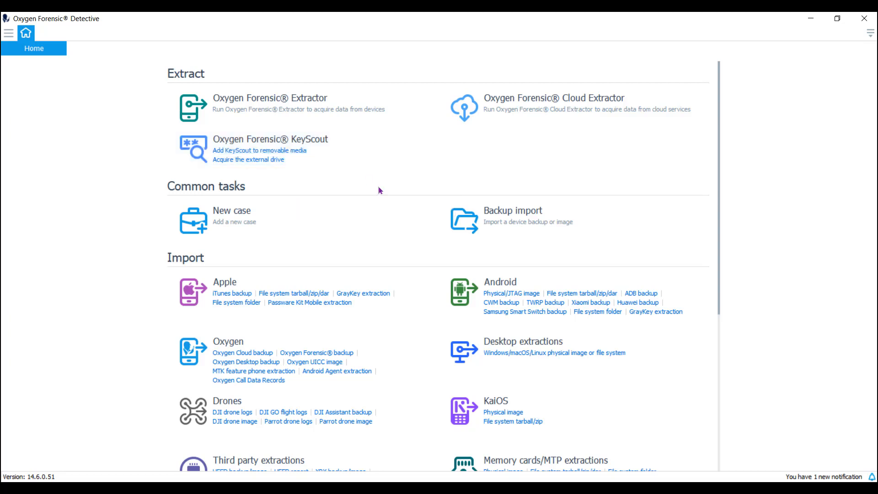
mouse_move(756, 263)
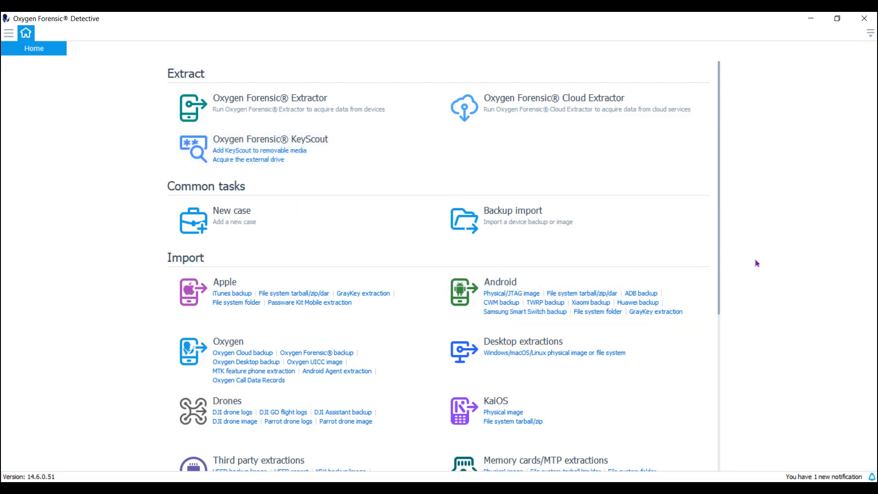
Step: Scroll the Home page to the Tools section showing SQLite Viewer, Maps, Call Data Expert and File Viewer
scroll("down", 3)
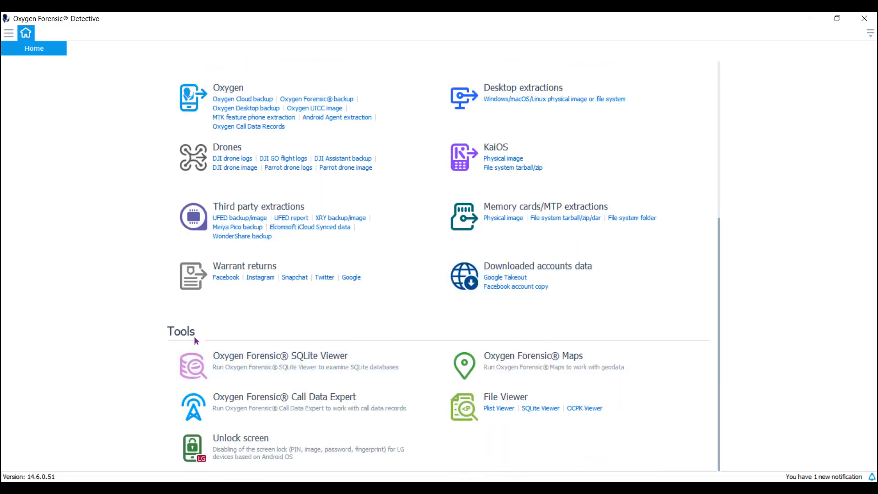
mouse_move(790, 395)
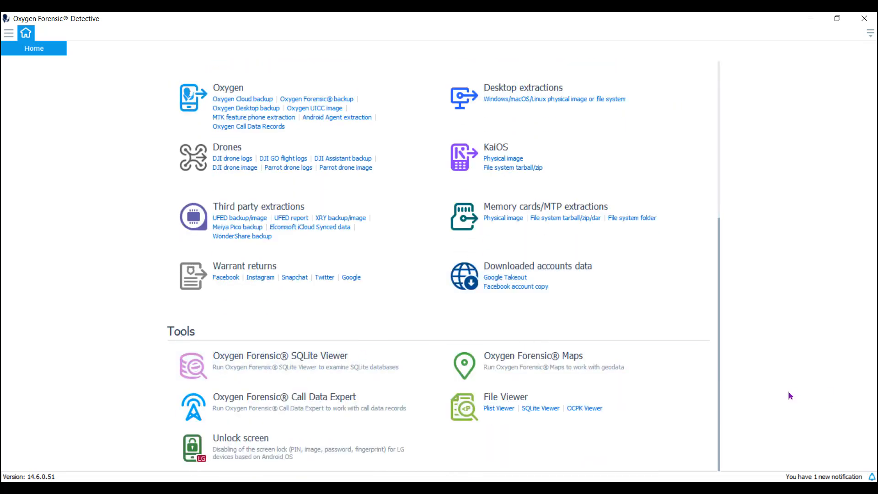
mouse_move(270, 414)
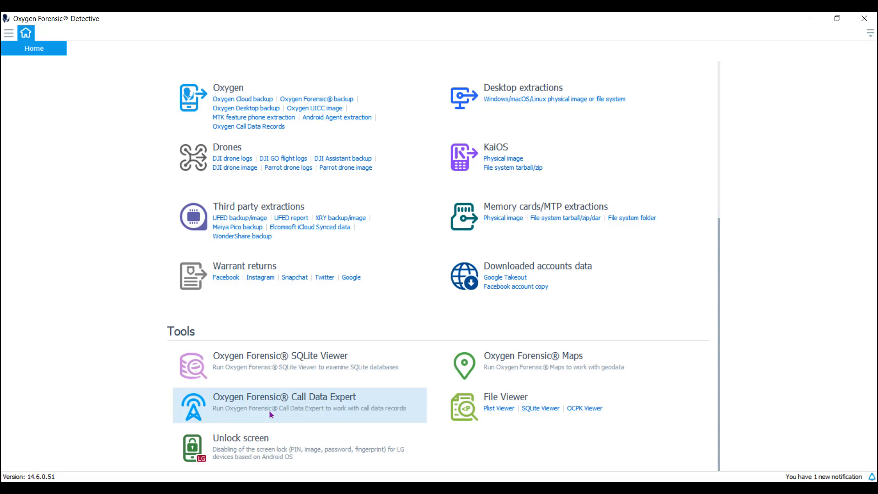
mouse_move(536, 367)
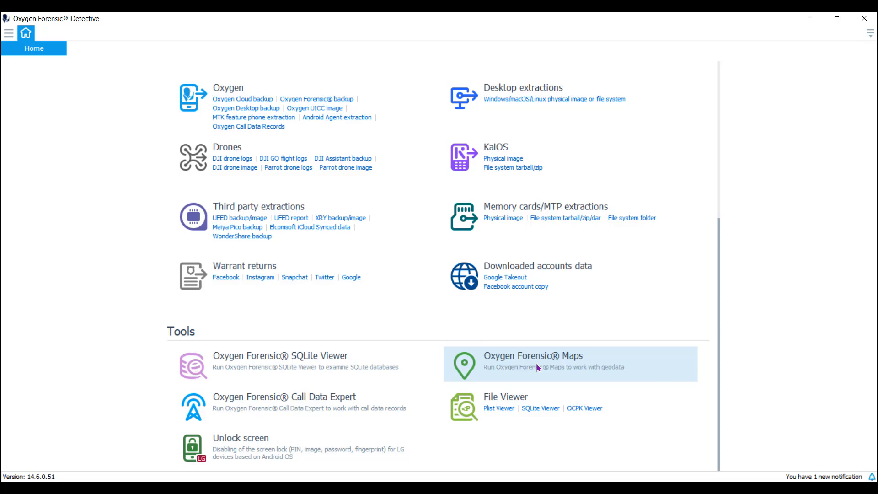
scroll("up", 3)
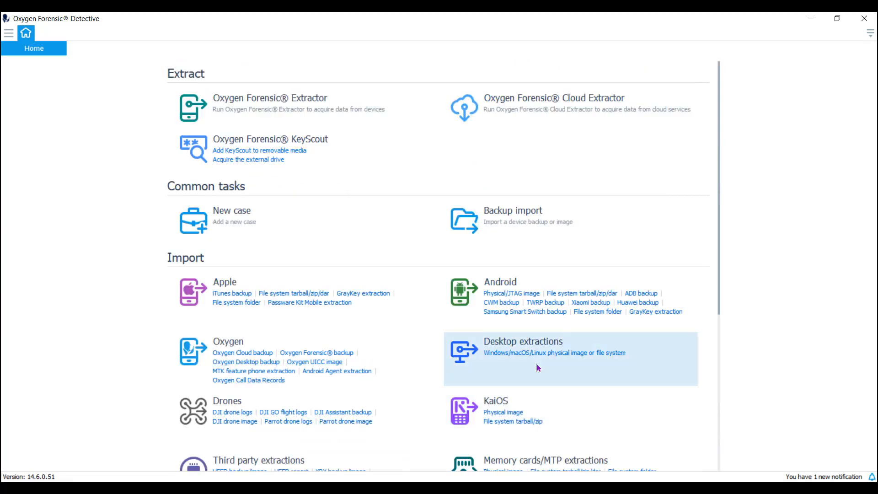
mouse_move(553, 105)
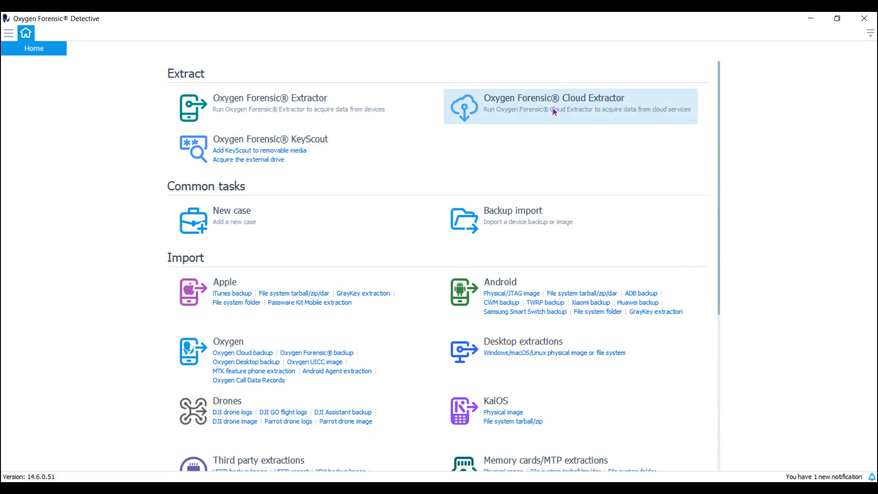
scroll("down", 3)
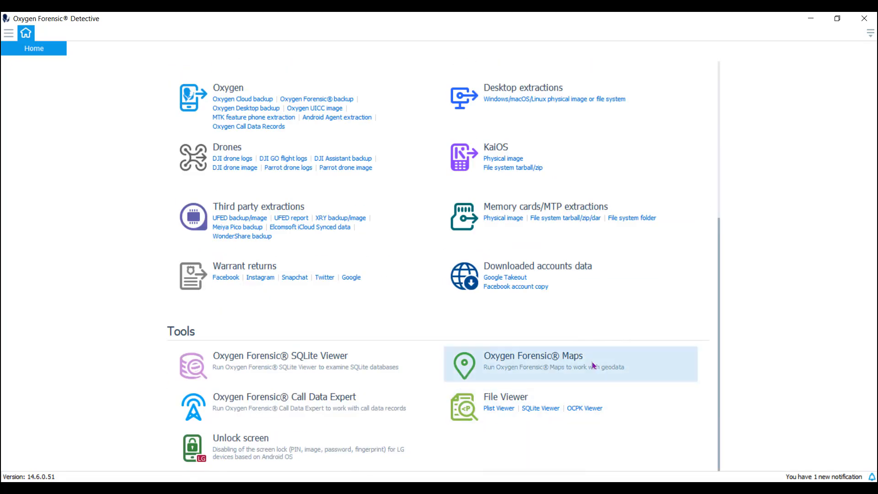